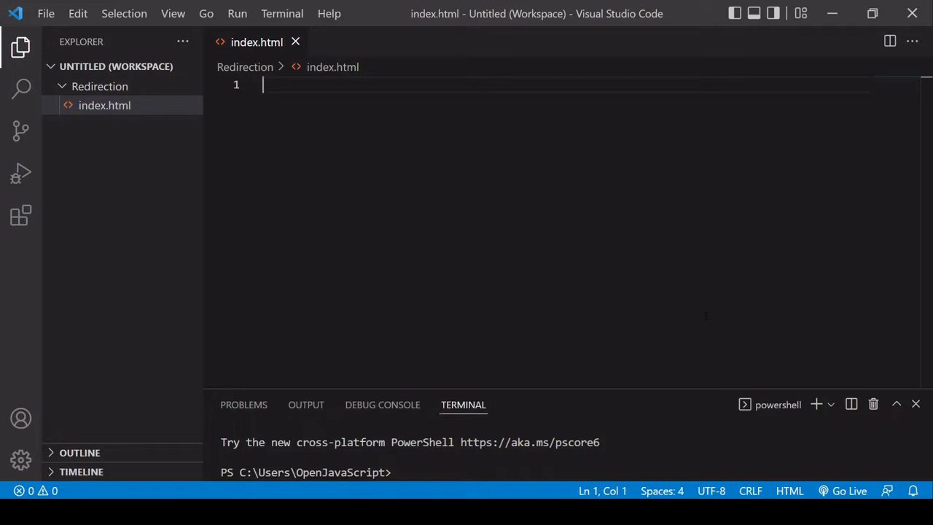
Step: Expand the Emmet ! boilerplate to fill index.html with the HTML5 skeleton
text(!DOCTYPE html>)
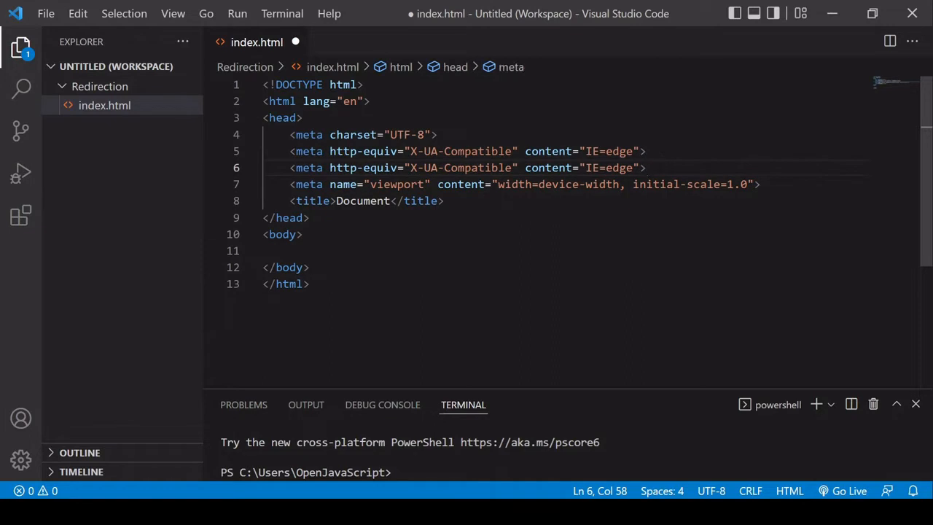
mouse_move(364, 168)
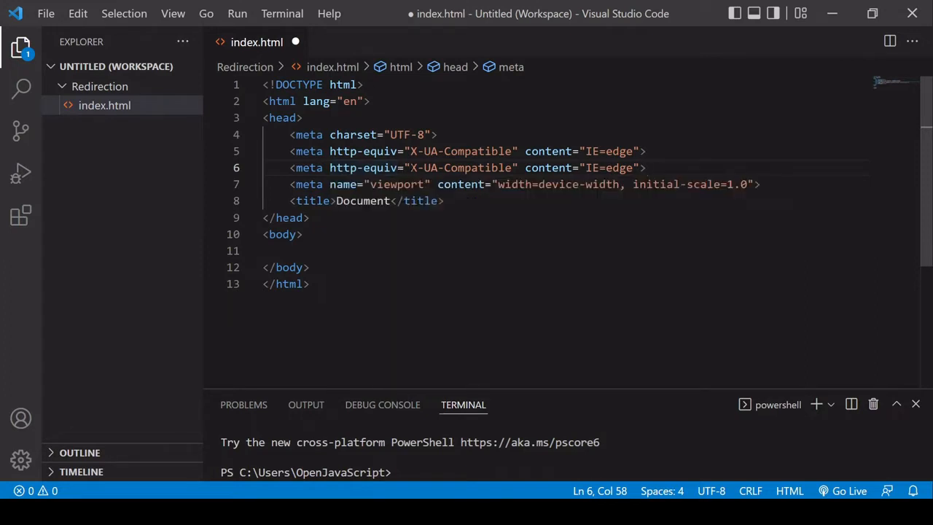
Step: Change the duplicated meta to http-equiv="refresh" with a 0-second delay in content
double_click(461, 168)
text(refr)
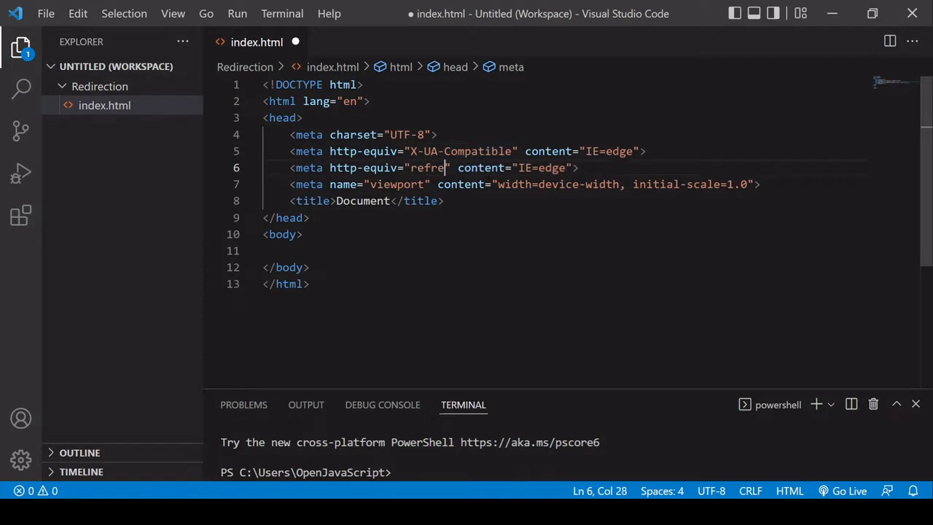
text(sh)
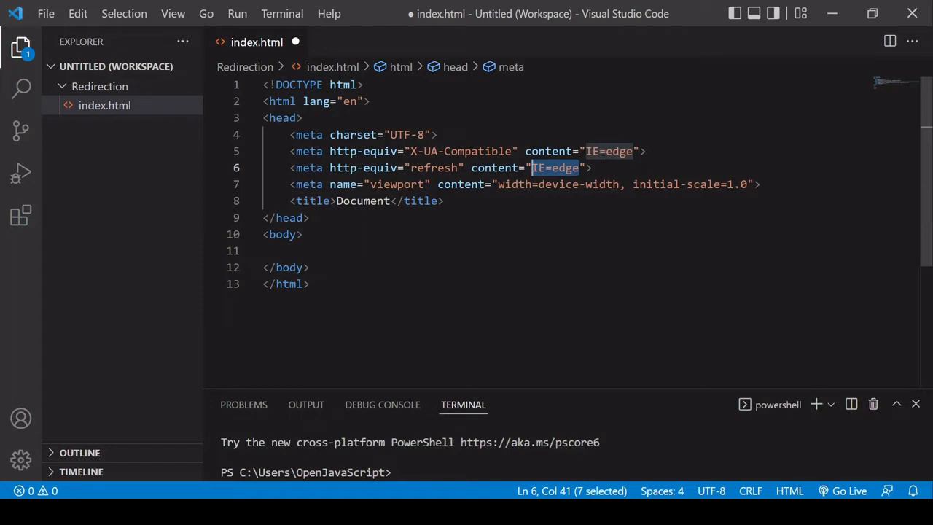
text(30)
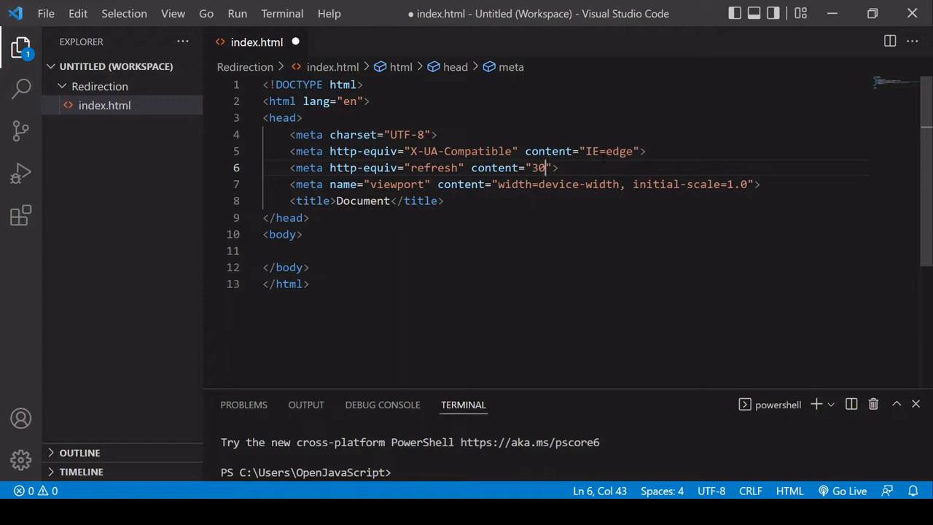
key(BackSpace)
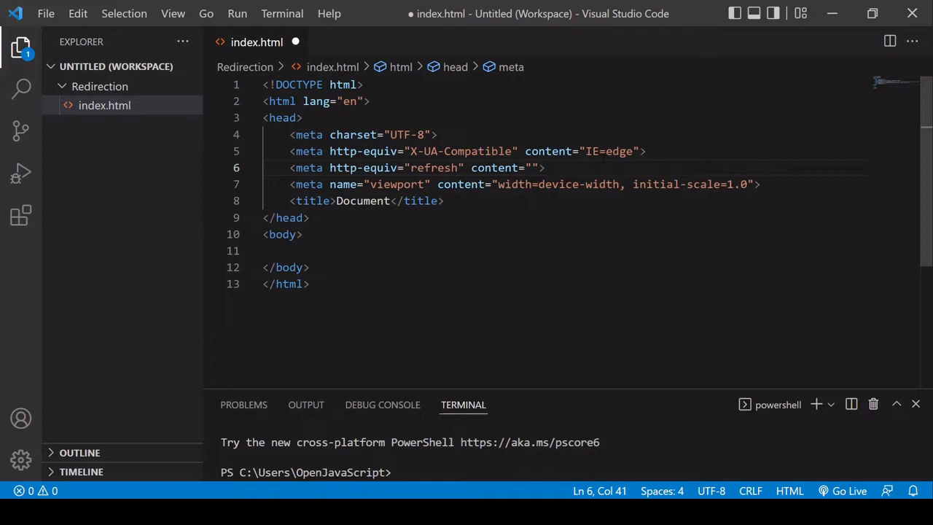
text(0,)
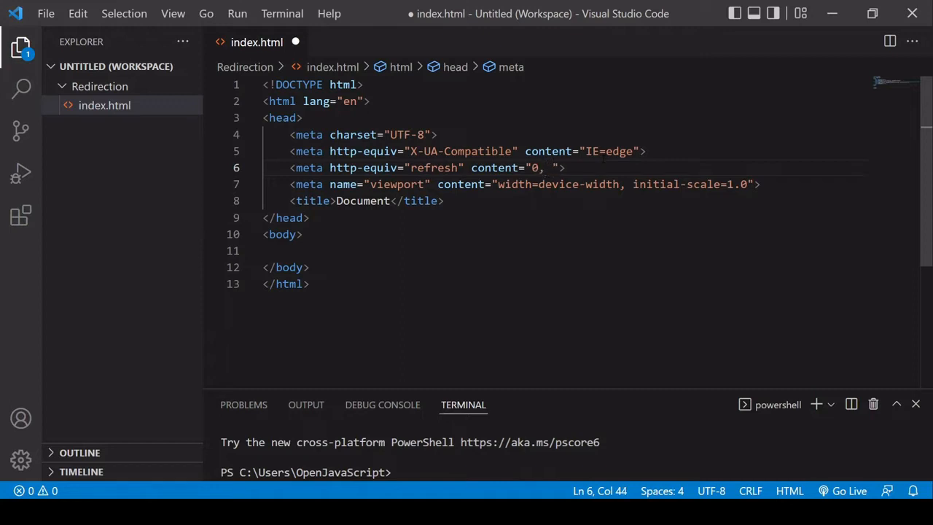
text(http)
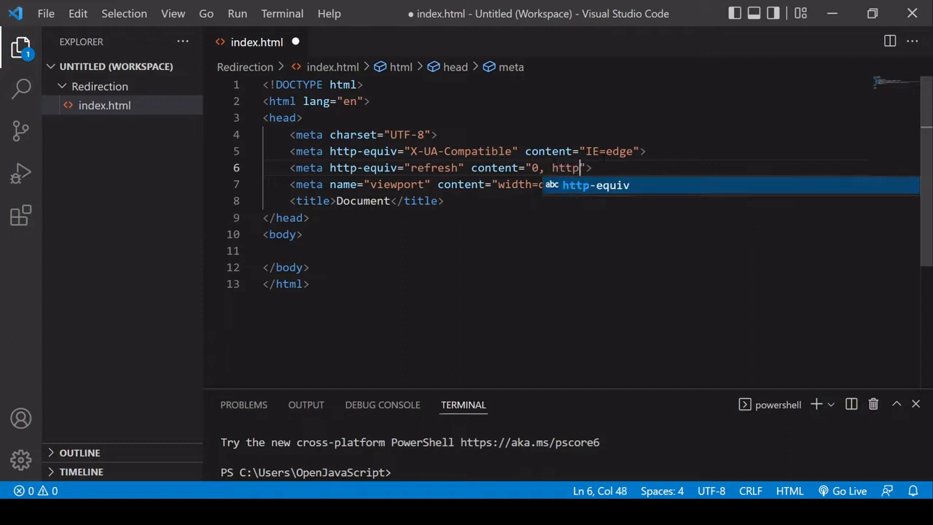
text(://google.co)
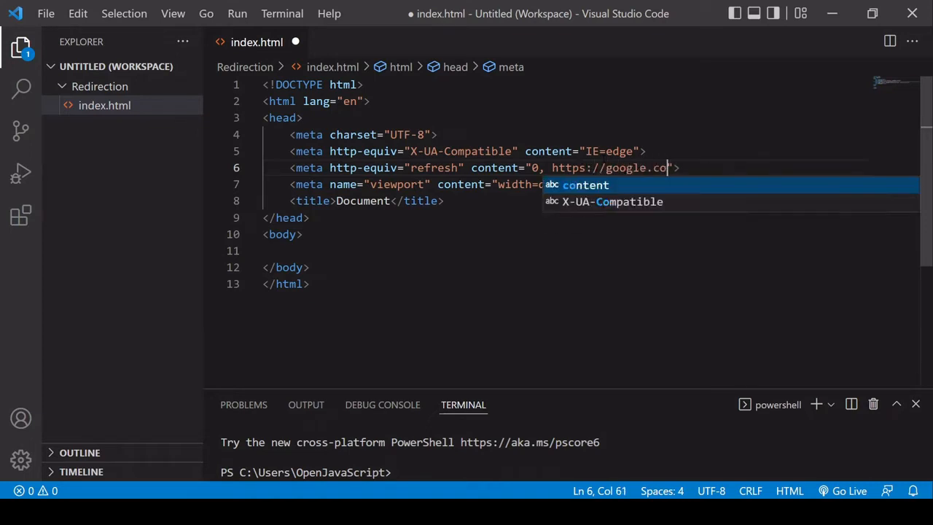
text(m)
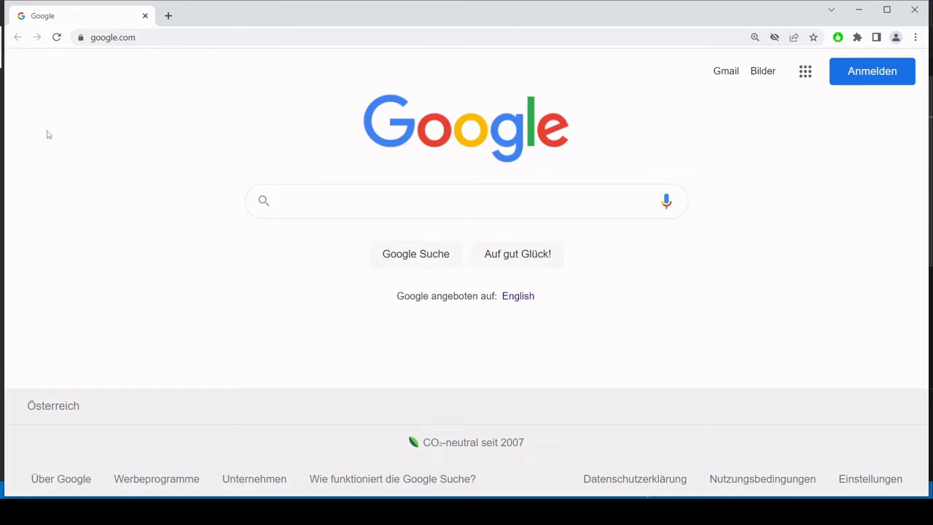
mouse_move(120, 155)
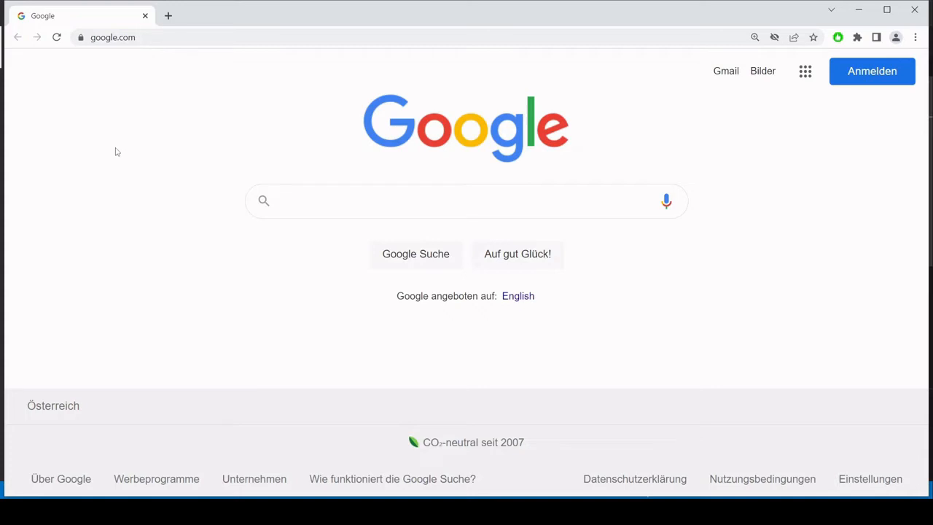
Step: Load index.html in Chrome and land immediately on google.com
click(467, 201)
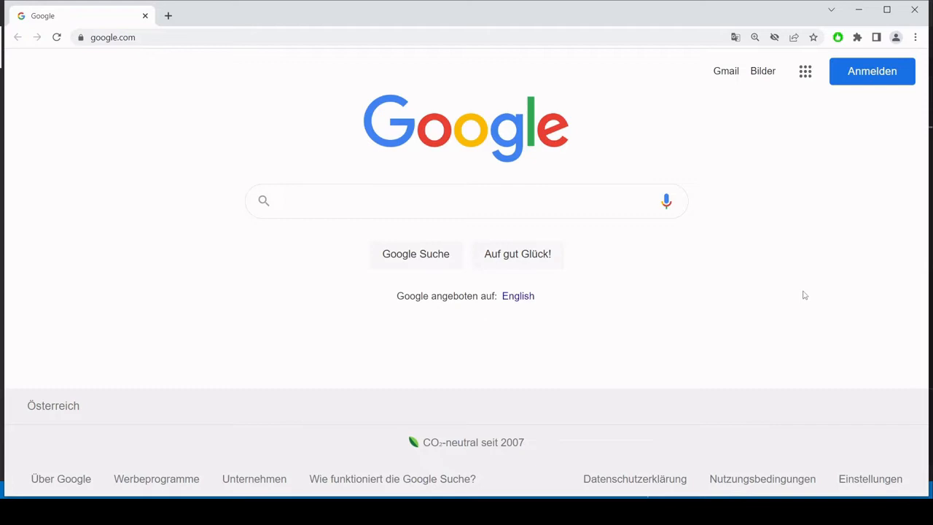
mouse_move(795, 297)
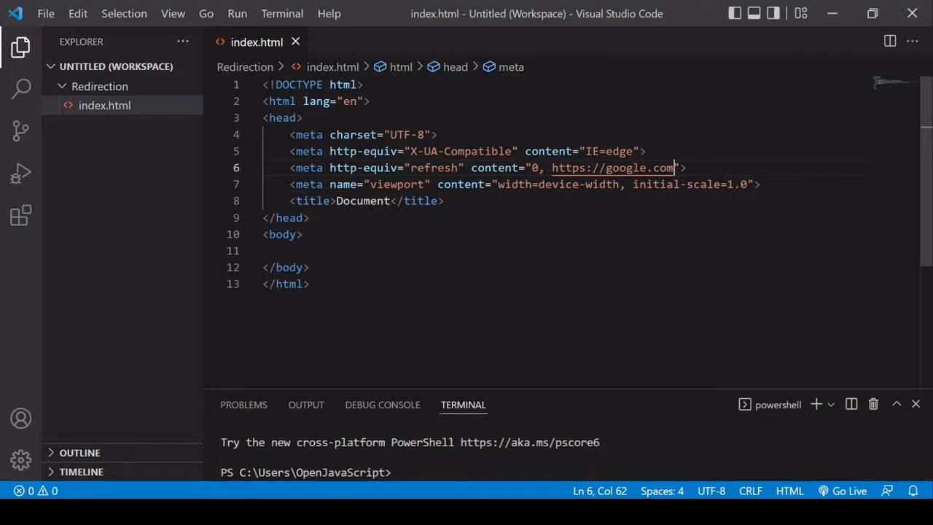
mouse_move(612, 168)
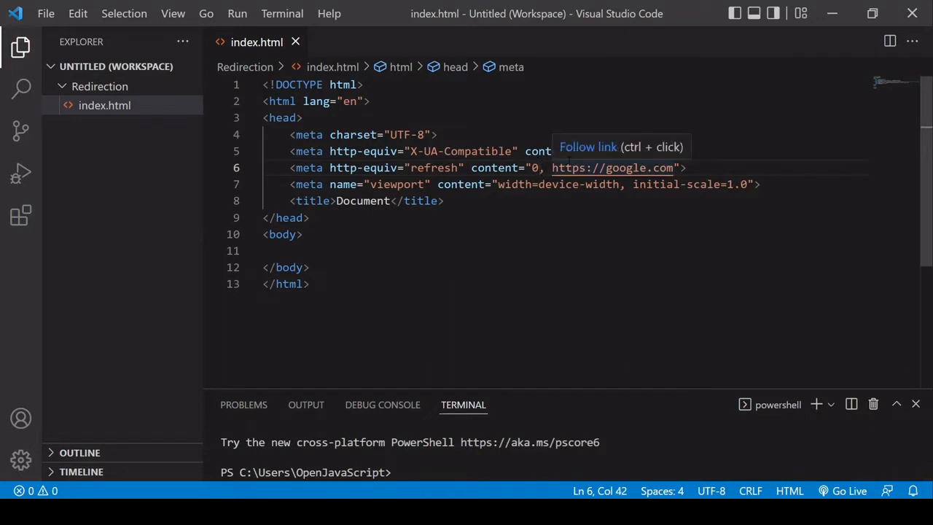
Step: Set the refresh delay to 3 seconds and save index.html
text(3)
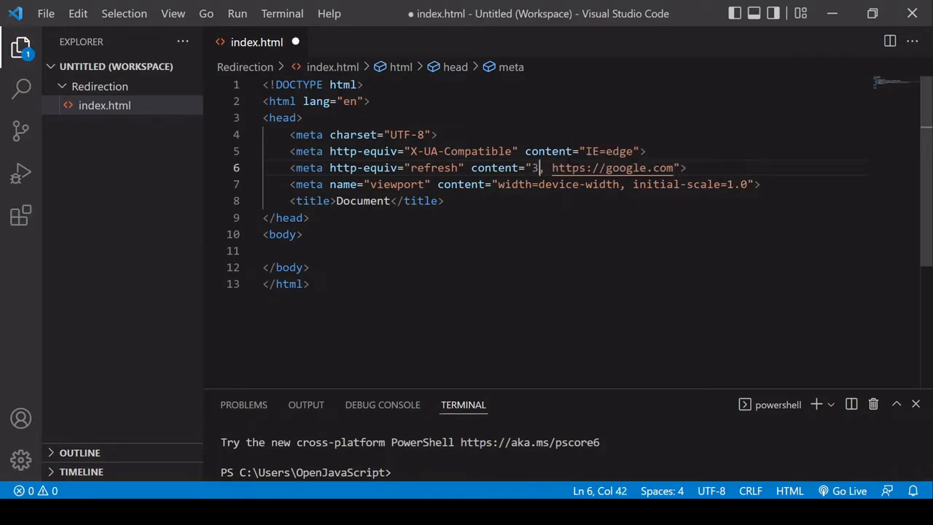
key(ctrl+s)
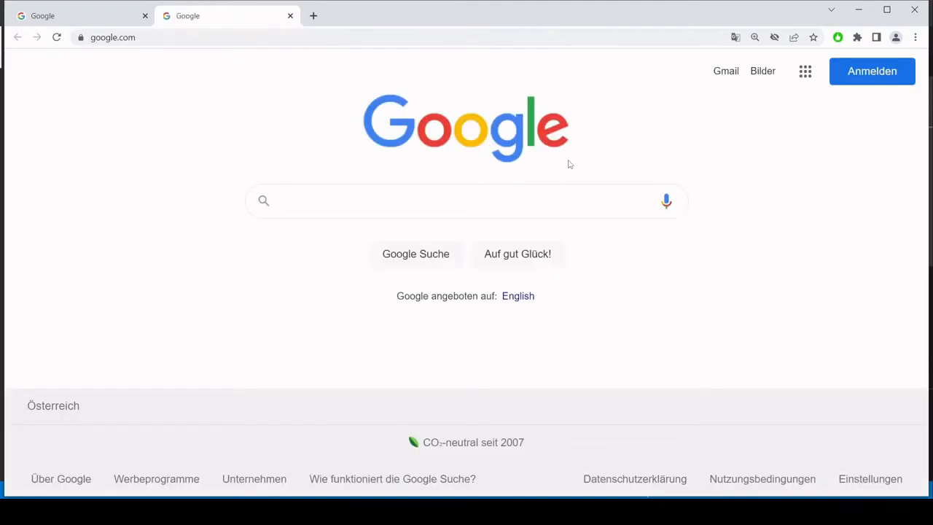
Step: Reload index.html in a second Chrome tab and let it redirect to google.com after 3 seconds
click(467, 201)
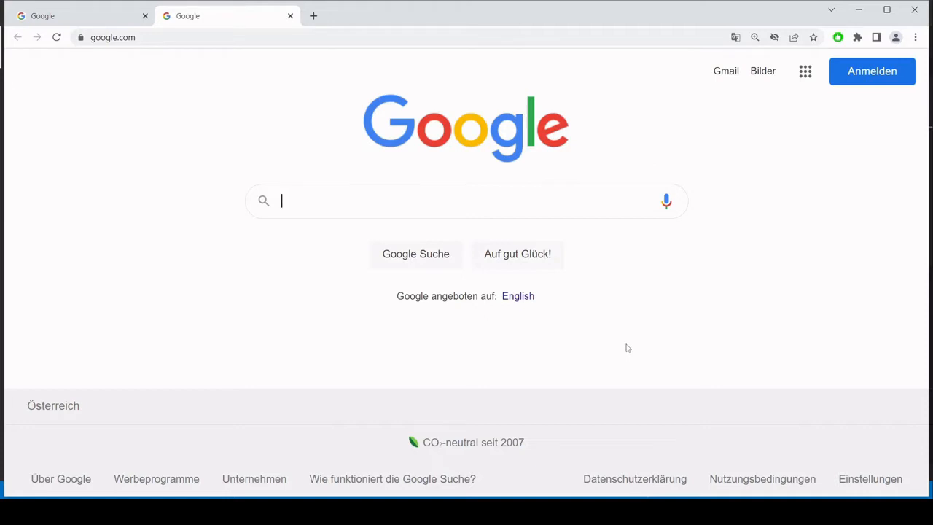
mouse_move(623, 355)
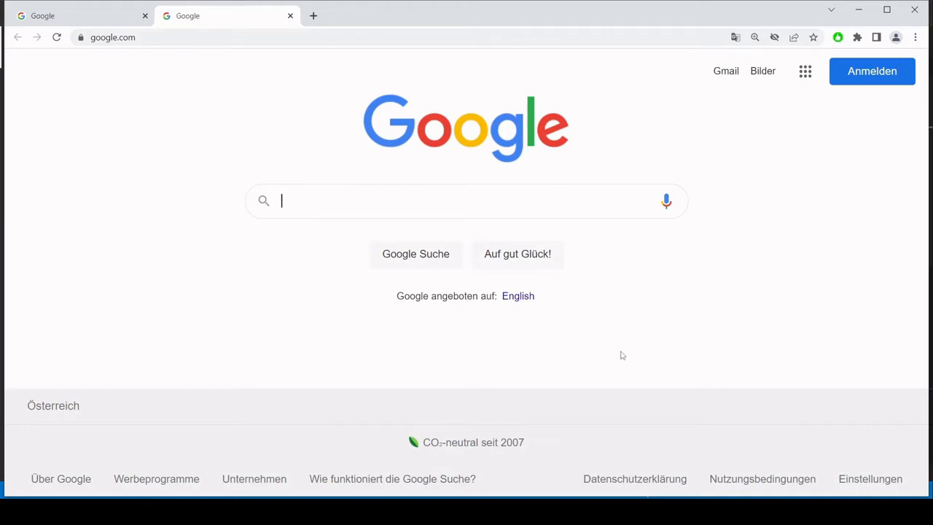
mouse_move(481, 373)
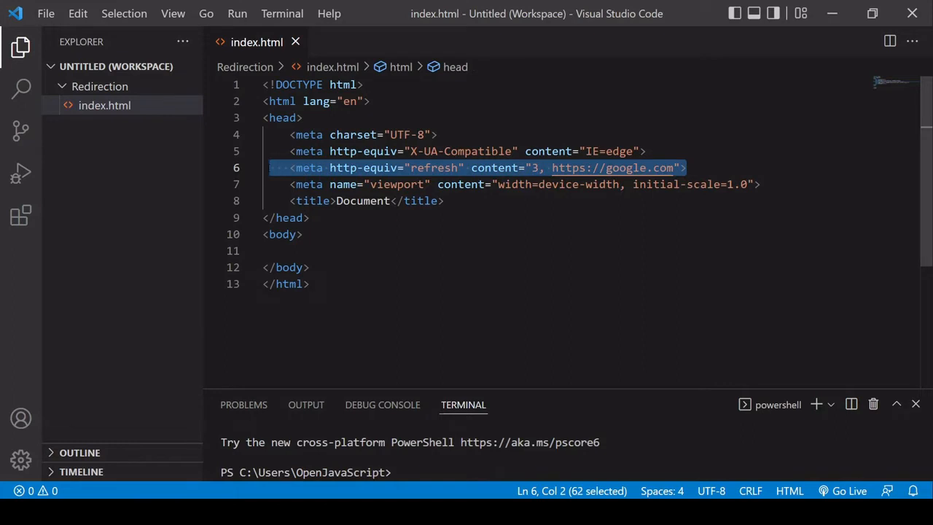
Step: Remove the meta refresh tag and add an h1 starting with 'Redirecting to'
key(Delete)
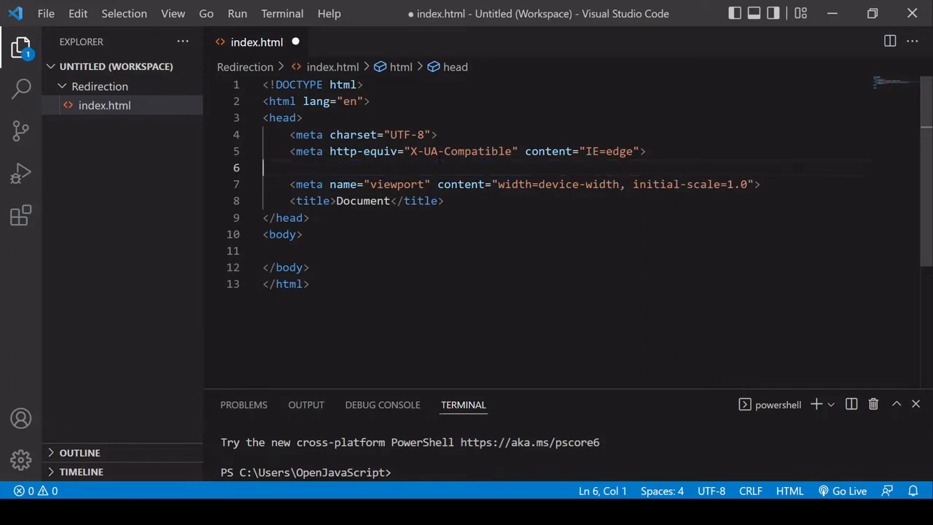
key(Backspace)
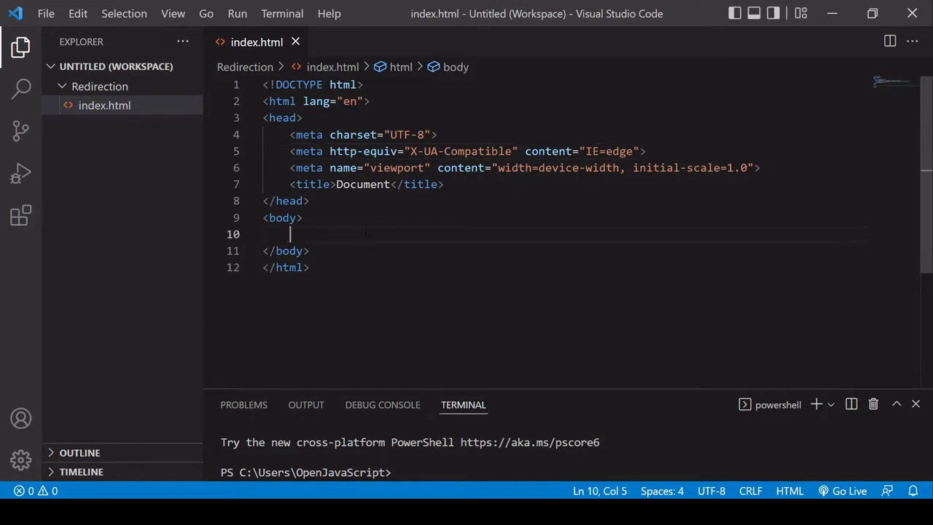
key(Enter)
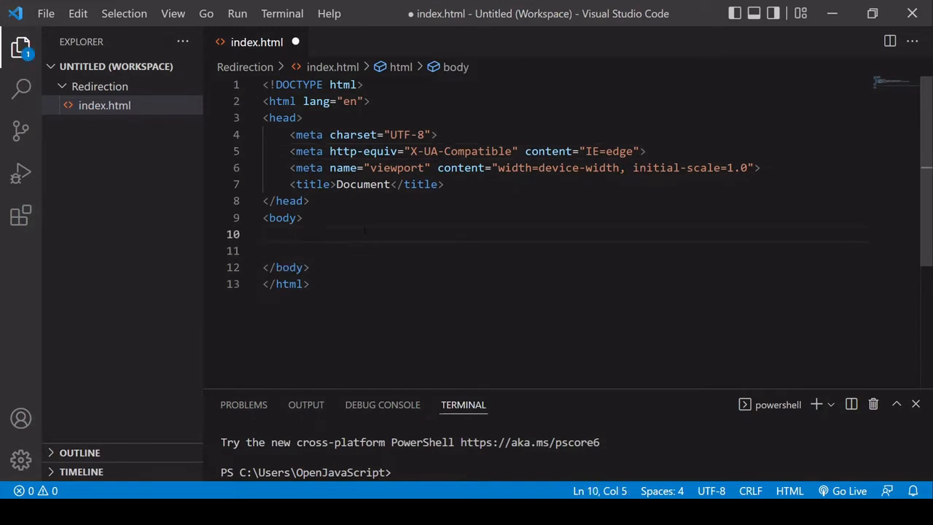
text(h1)
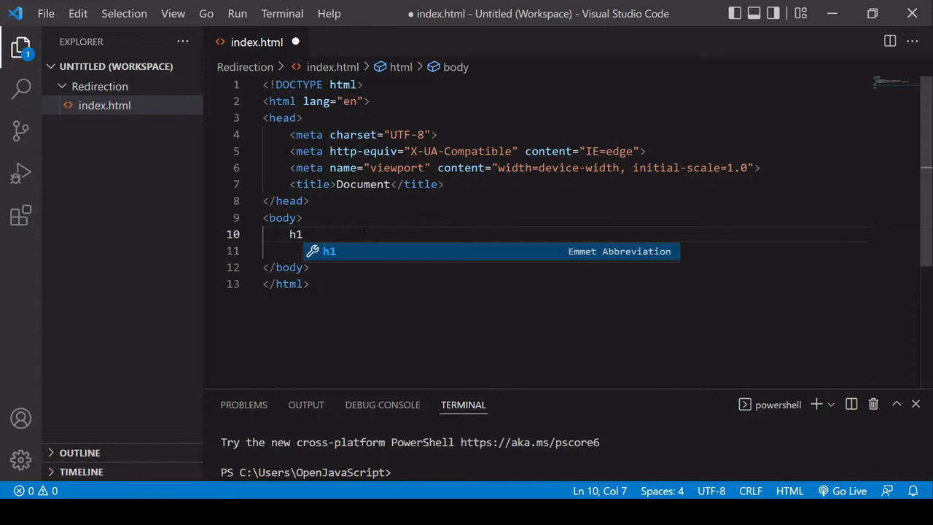
key(Tab)
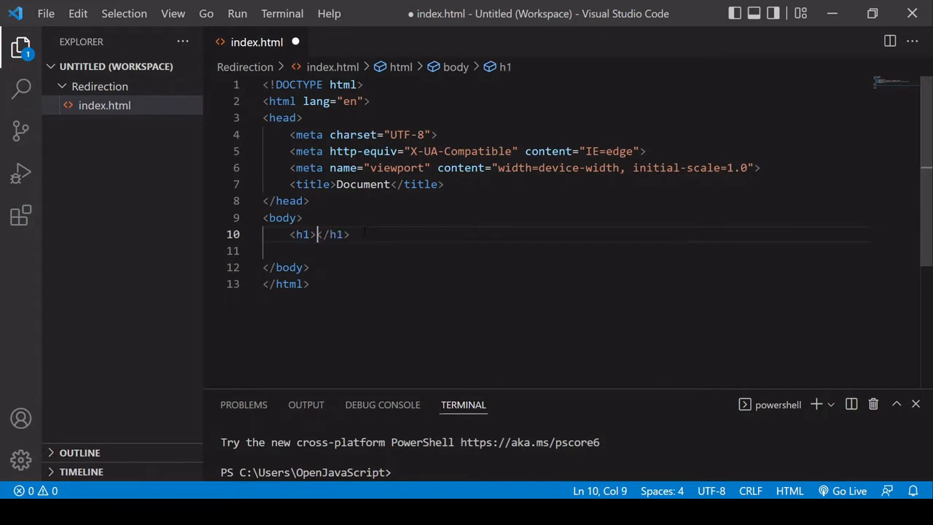
text(Redirecting to)
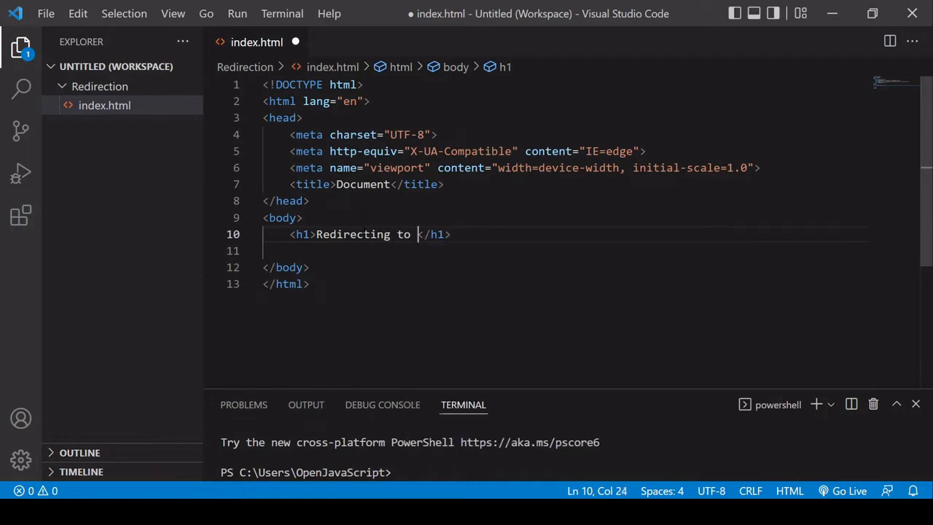
Step: Insert the url span, the word 'in', and a copied span renamed to id="countdown" inside the heading
text(span></span><)
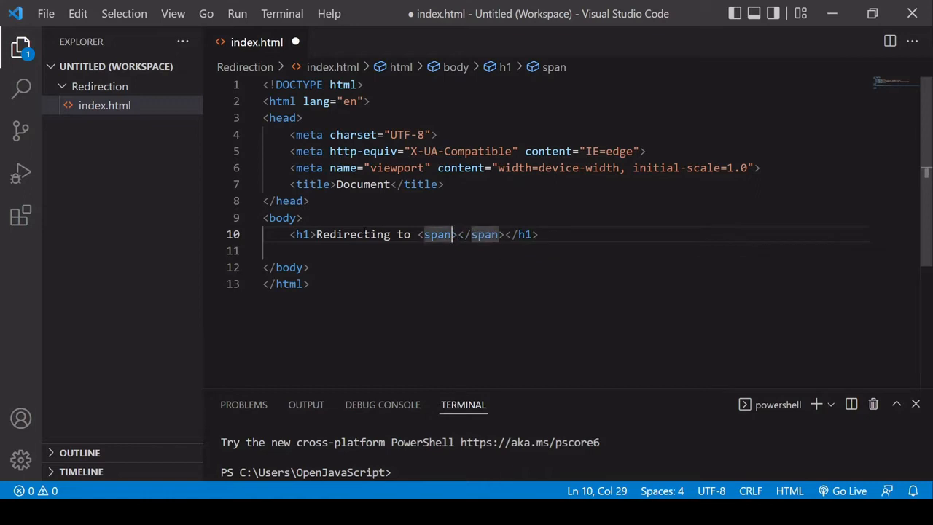
text(id="")
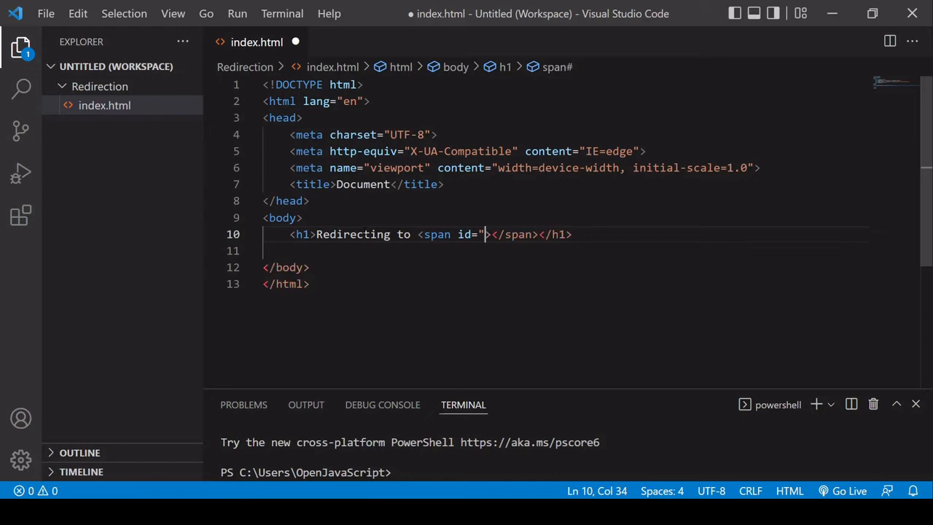
text(url)
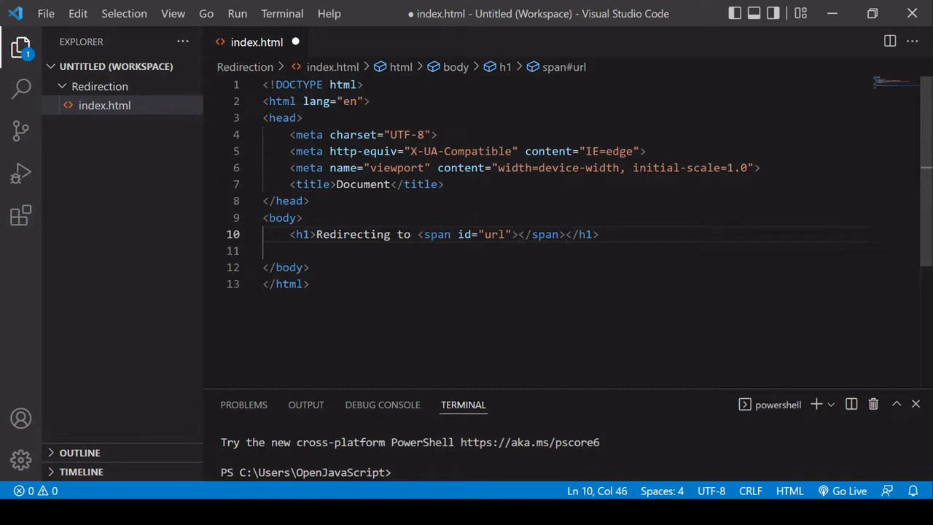
text(in)
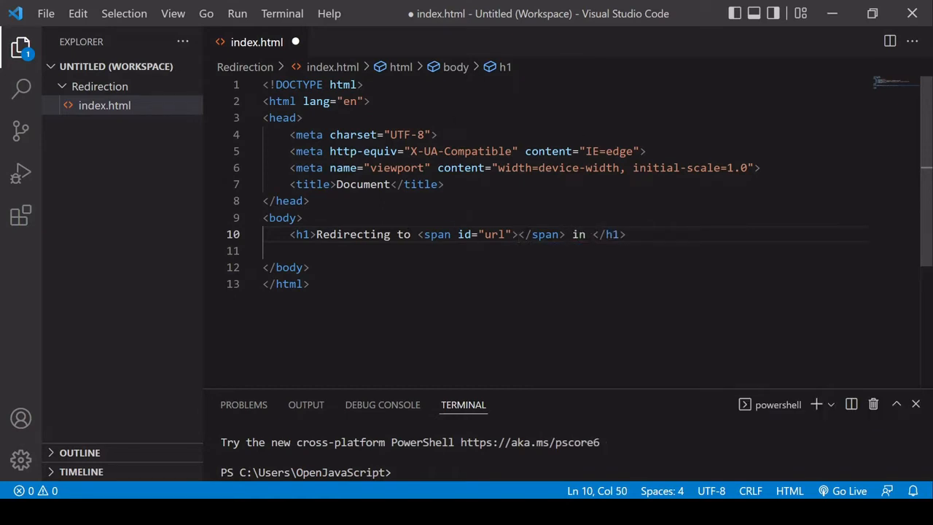
drag(417, 233, 557, 233)
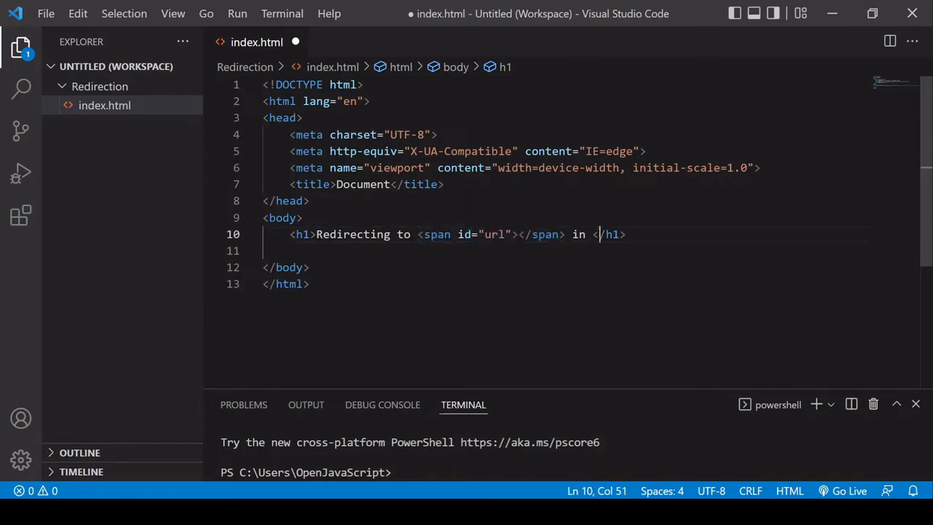
text(<span id="url"></span>)
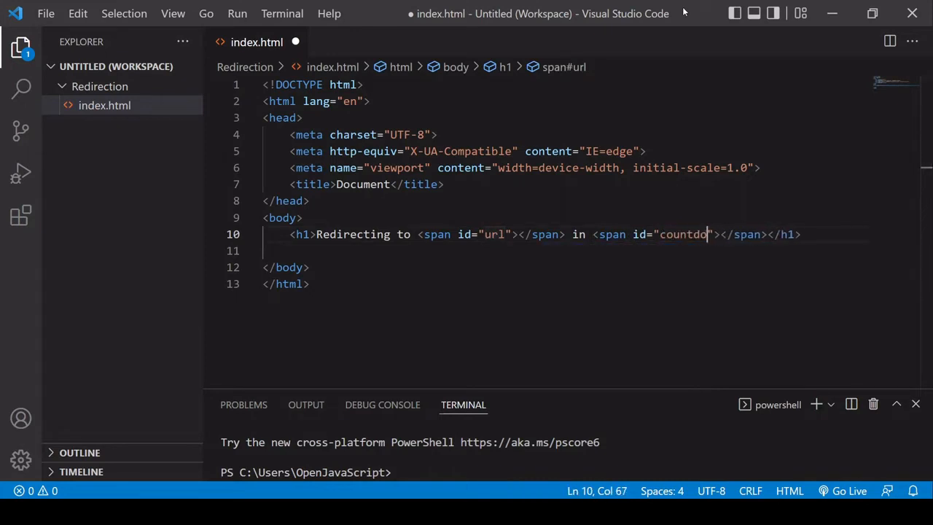
text(wn)
click(564, 251)
text(<script>)
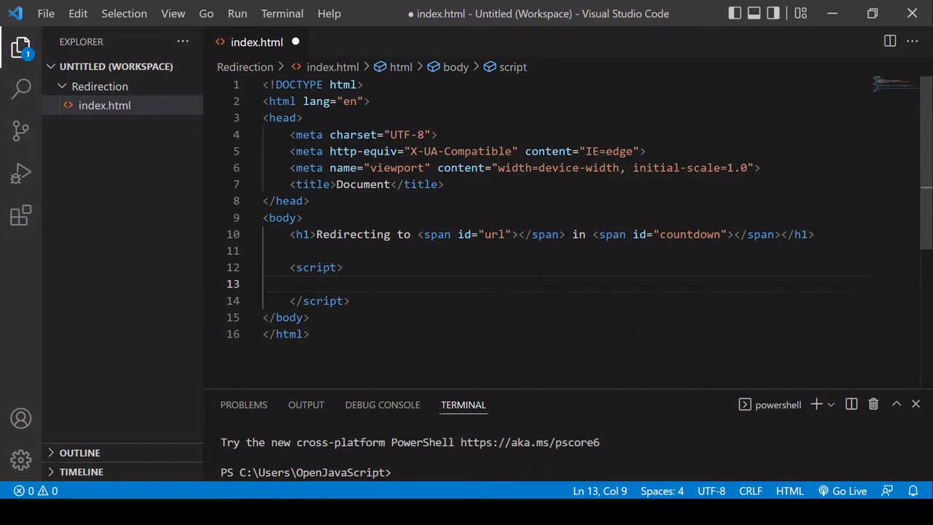
Step: Declare const url and countdown via document.getElementById('url') and ('countdown')
text(document.get)
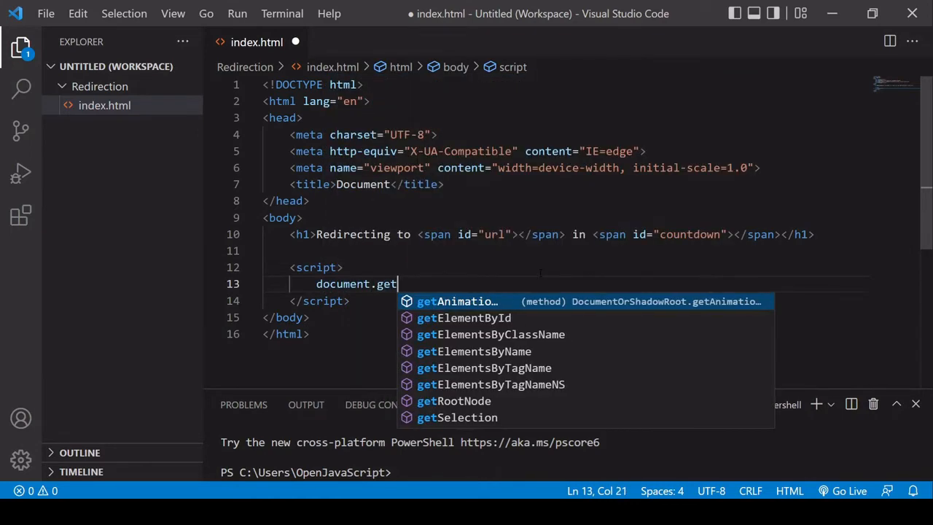
click(464, 318)
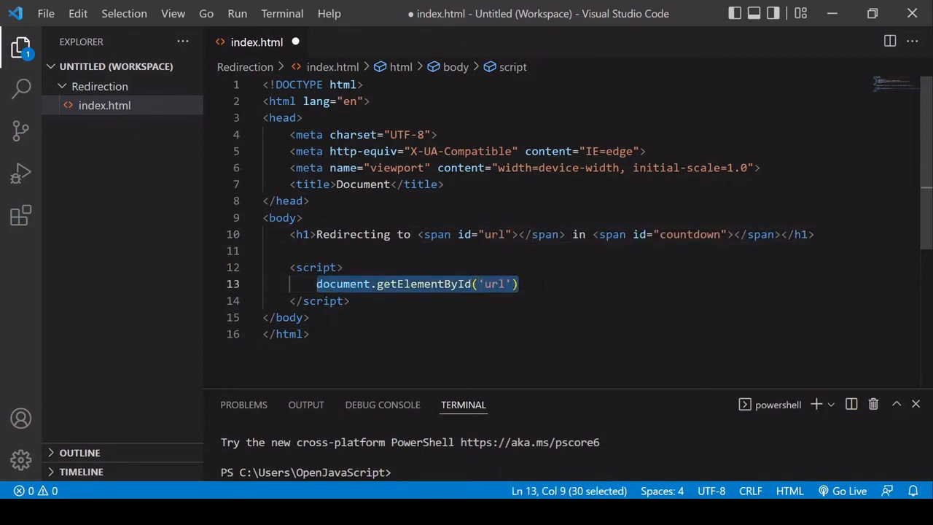
text(document.getElementById('url'))
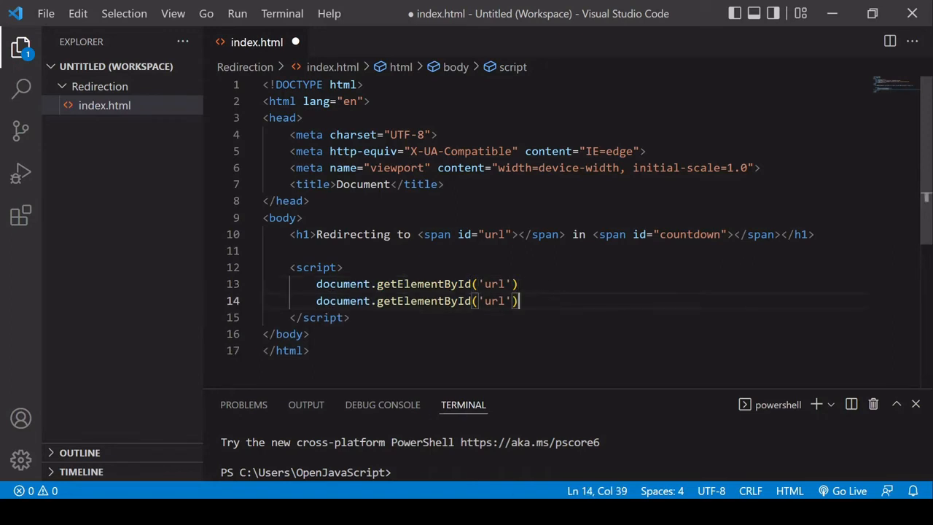
text(cpo)
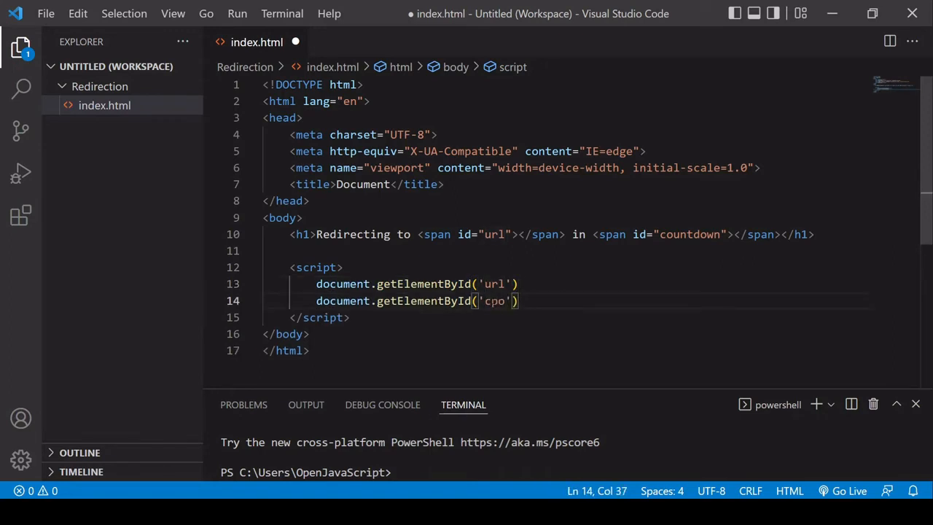
text(ountd)
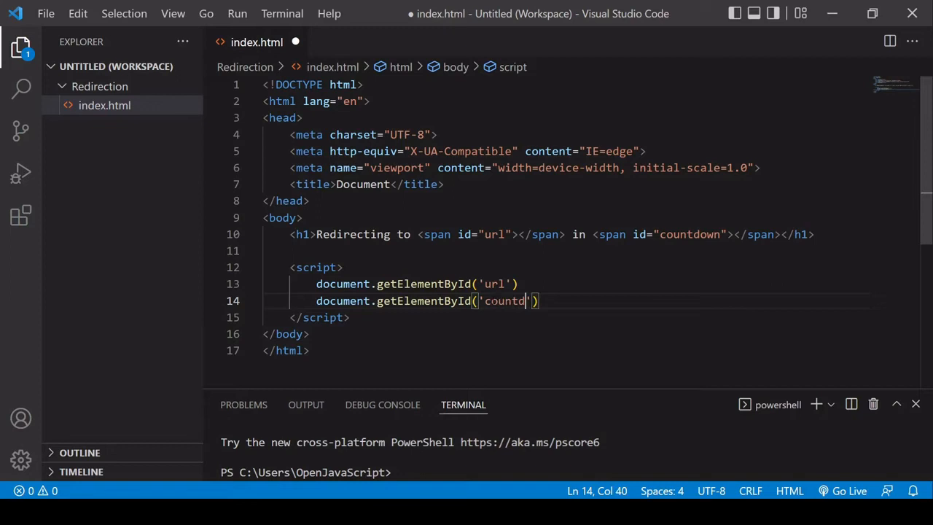
text(own)
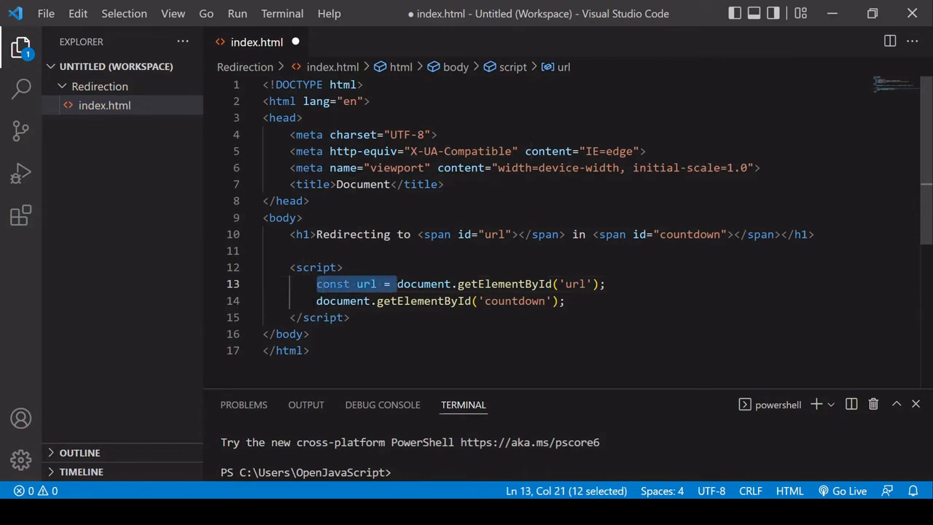
text(const url =)
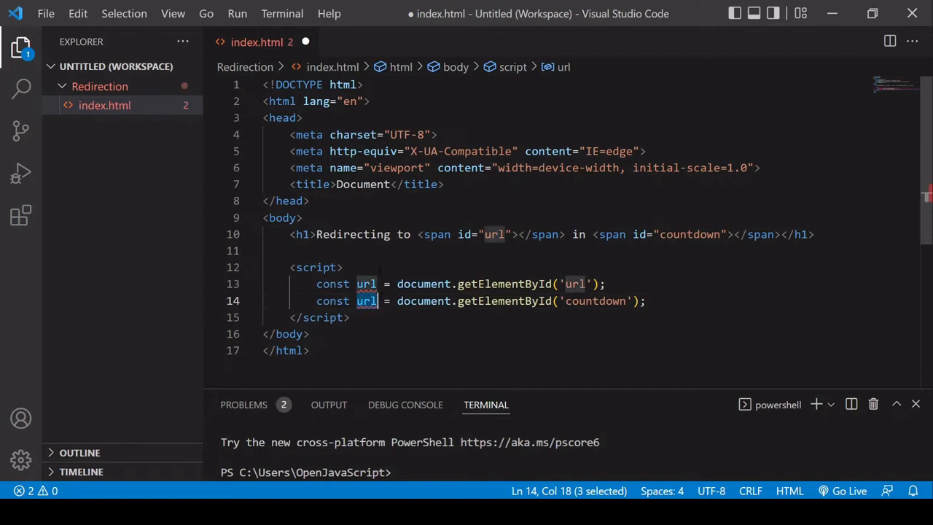
text(countdown)
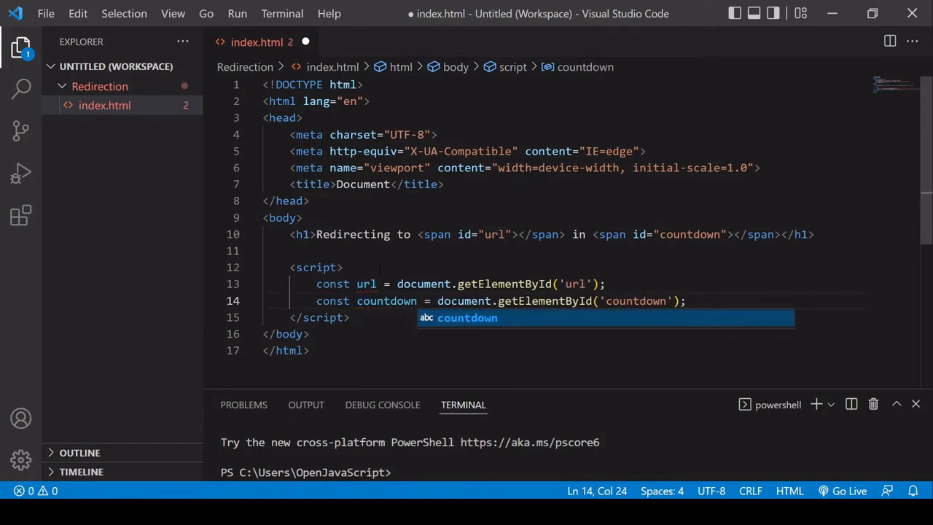
key(Escape)
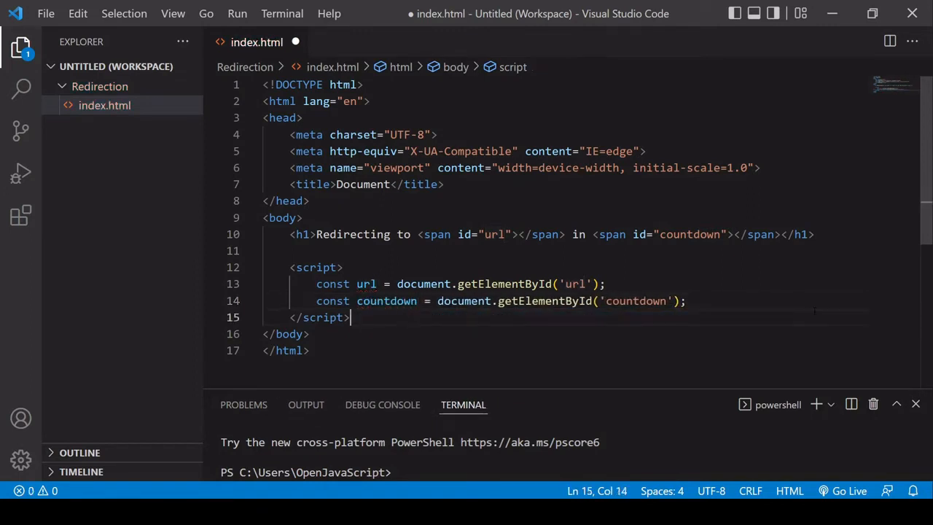
Step: Add let countdownValue = 5 and write it into countdown.textContent
click(685, 300)
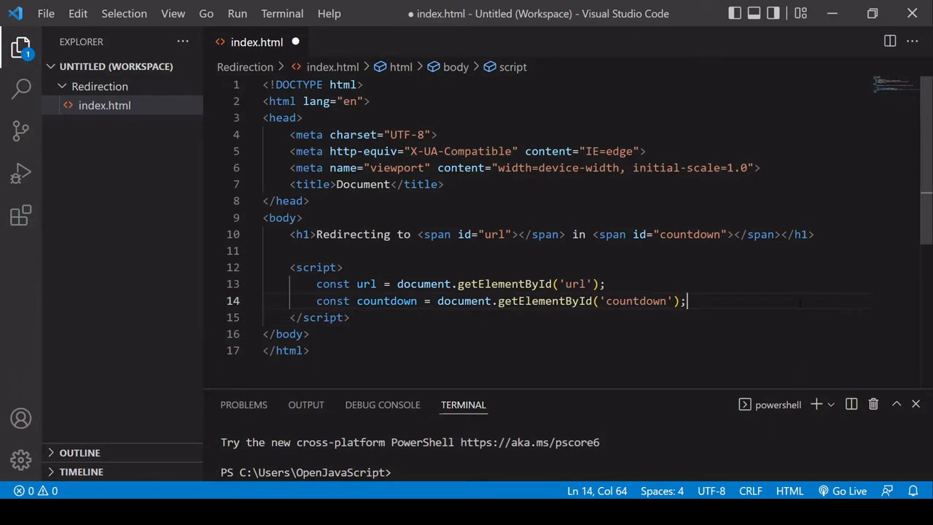
key(Enter)
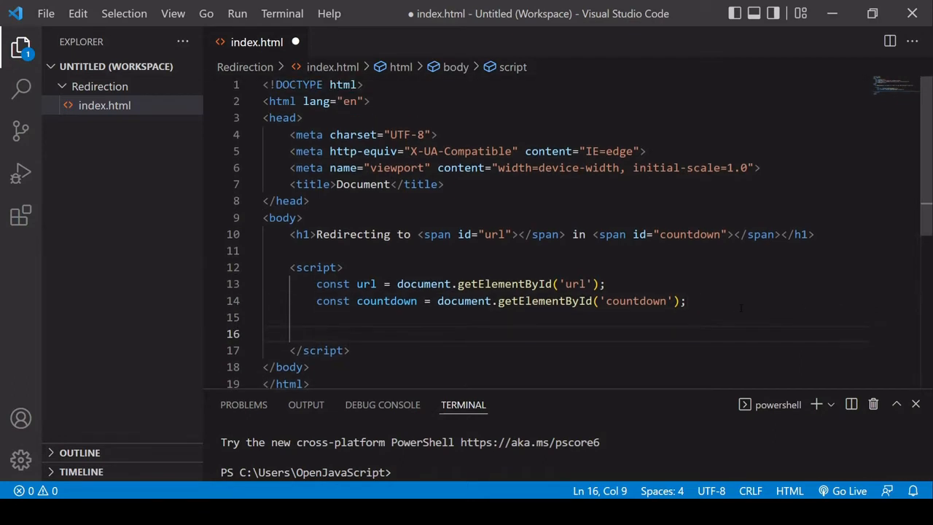
text(let countdownVa)
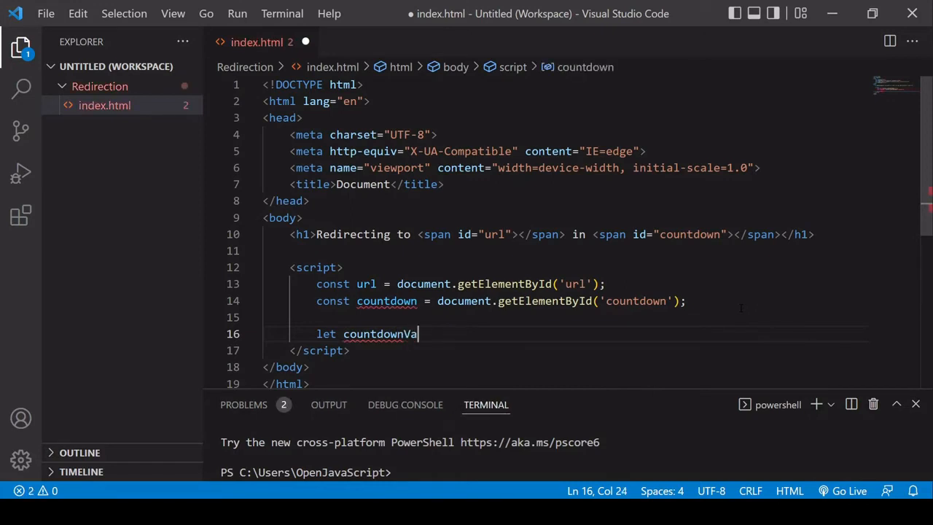
text(lue =)
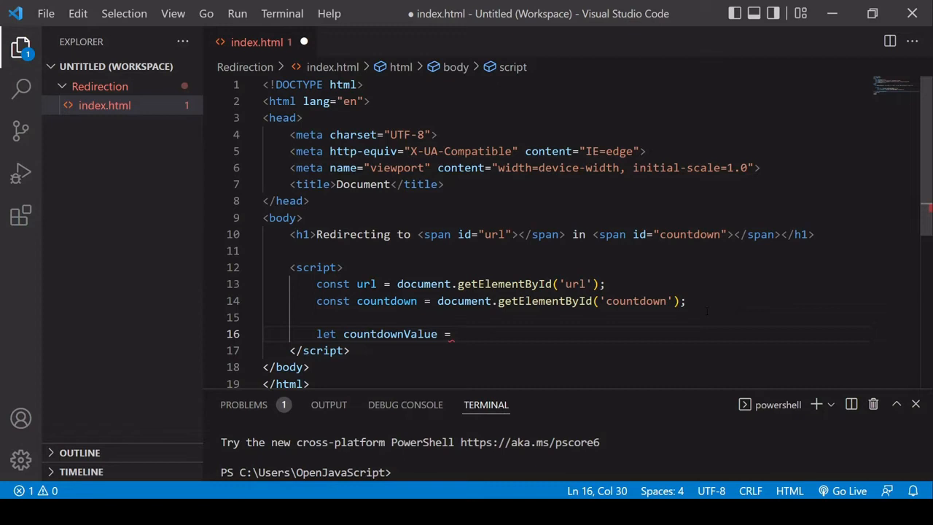
text(5;)
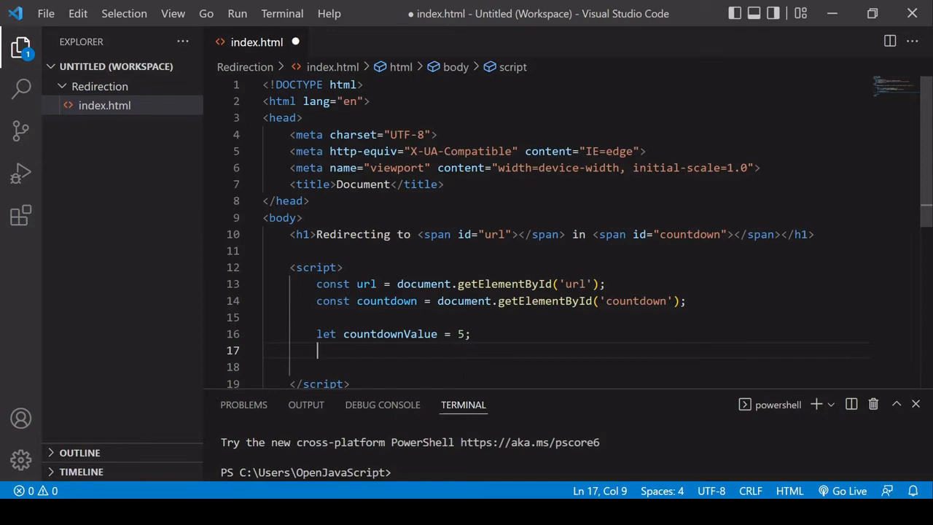
text(countdow)
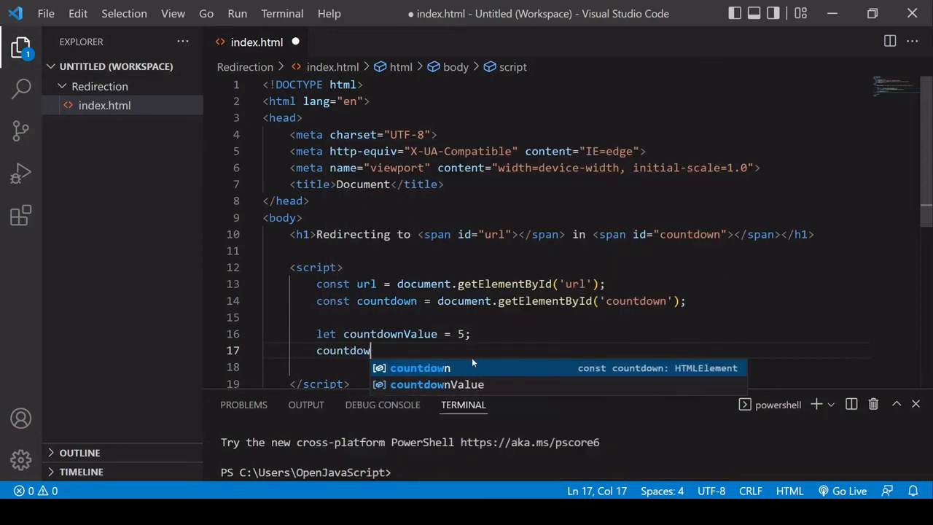
text(.textContent =)
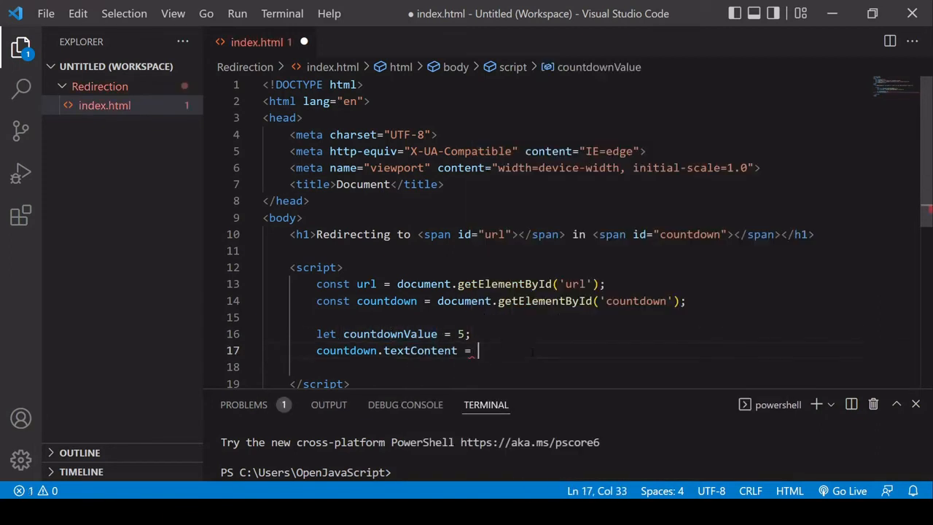
text(countdownValue)
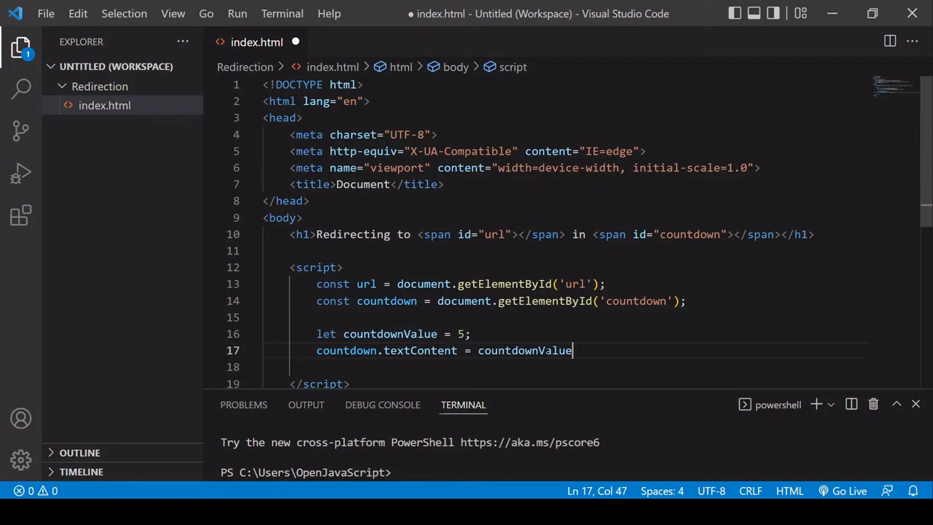
text(;)
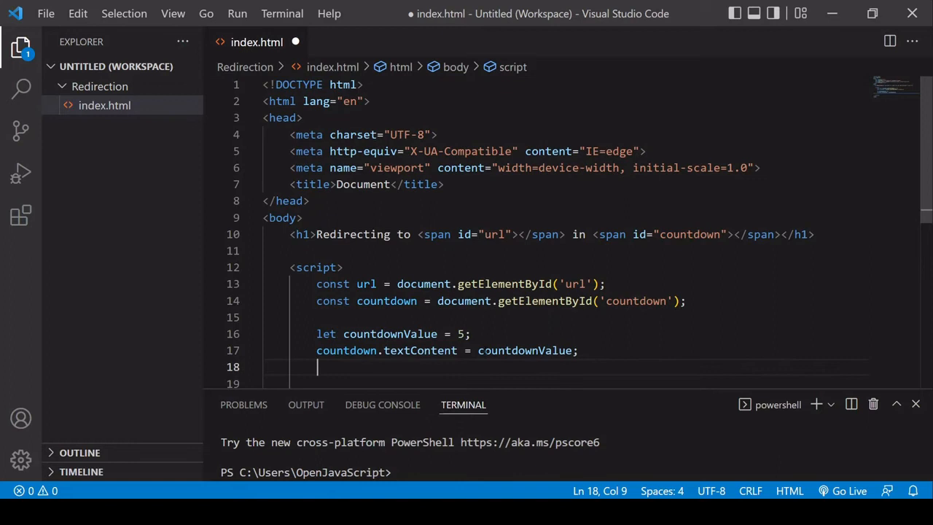
scroll(down, 3)
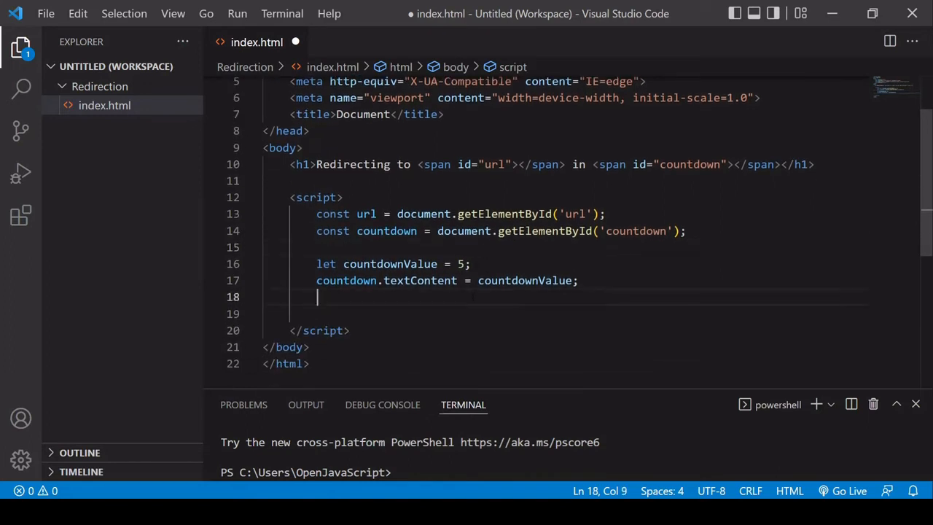
text(const)
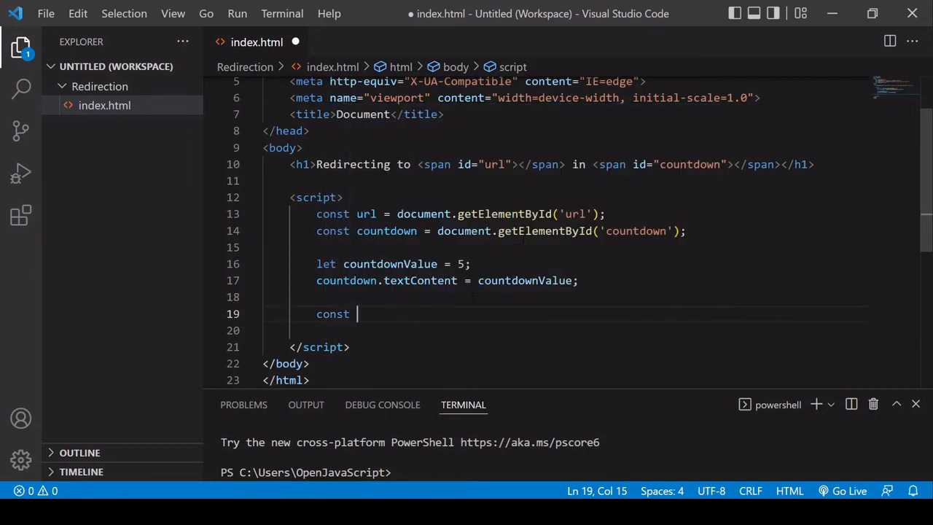
text(url)
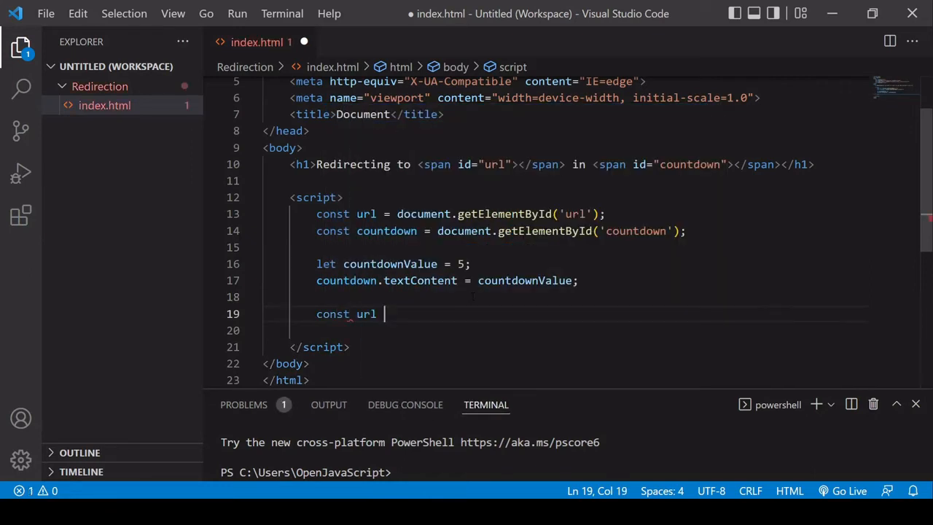
text(= "go")
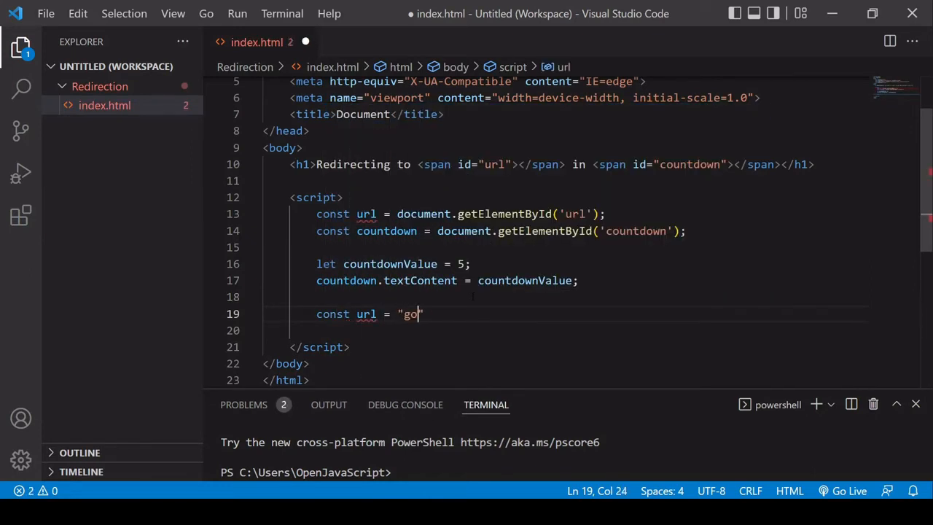
text(https://)
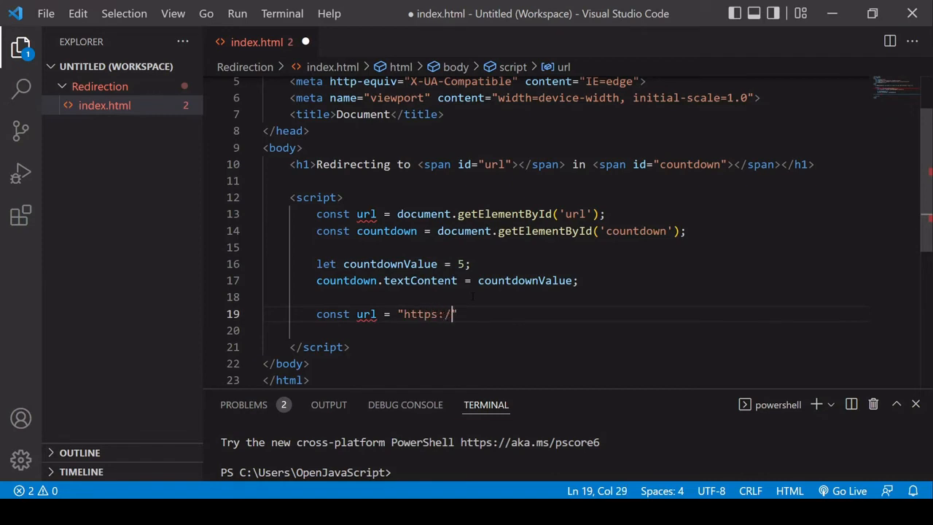
text(google.com")
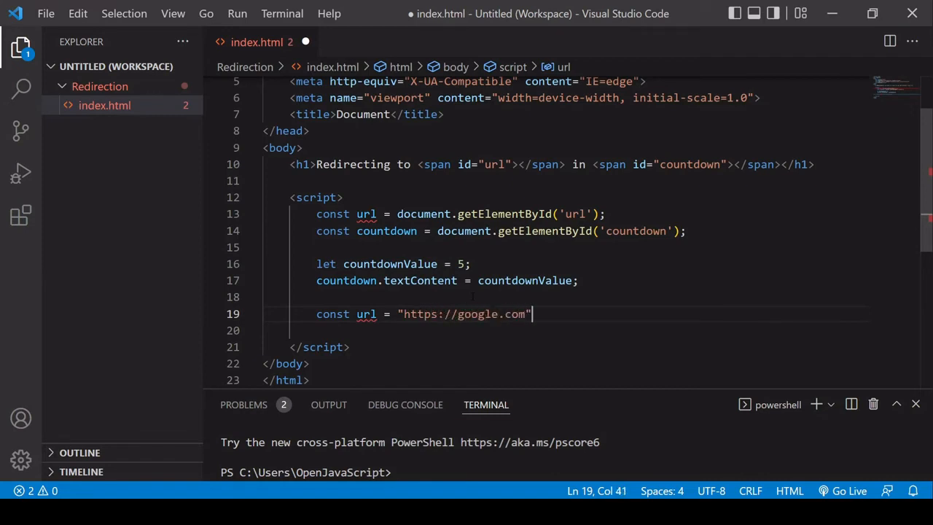
text(;)
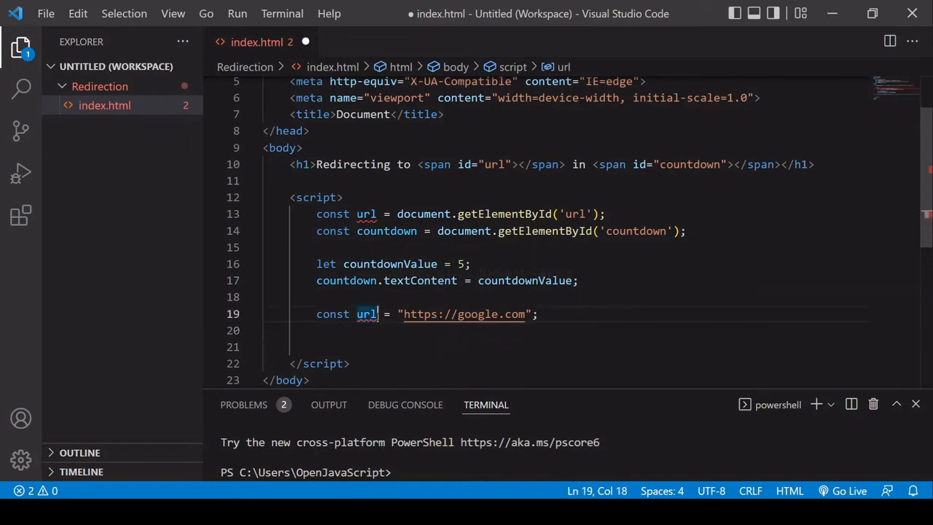
text(Value)
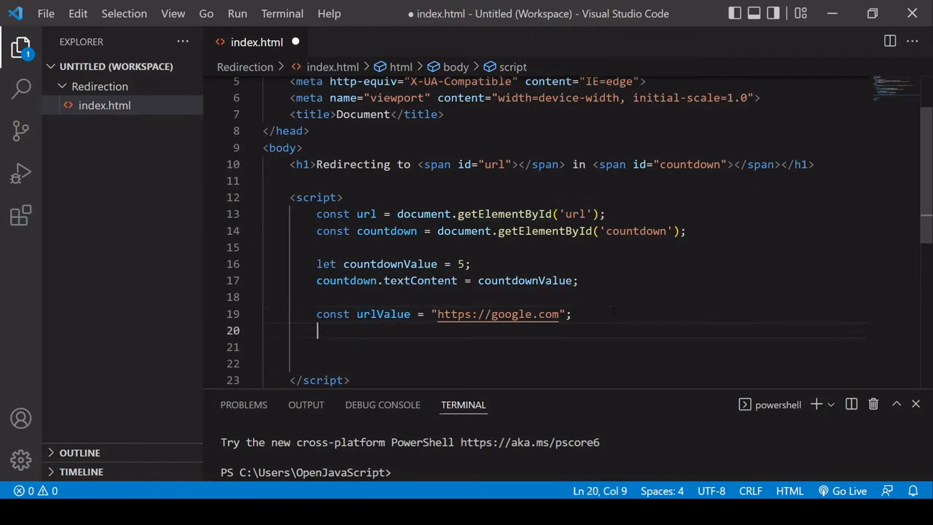
Step: Write urlValue into the url span with url.textContent = urlValue;
text(url.textContent =)
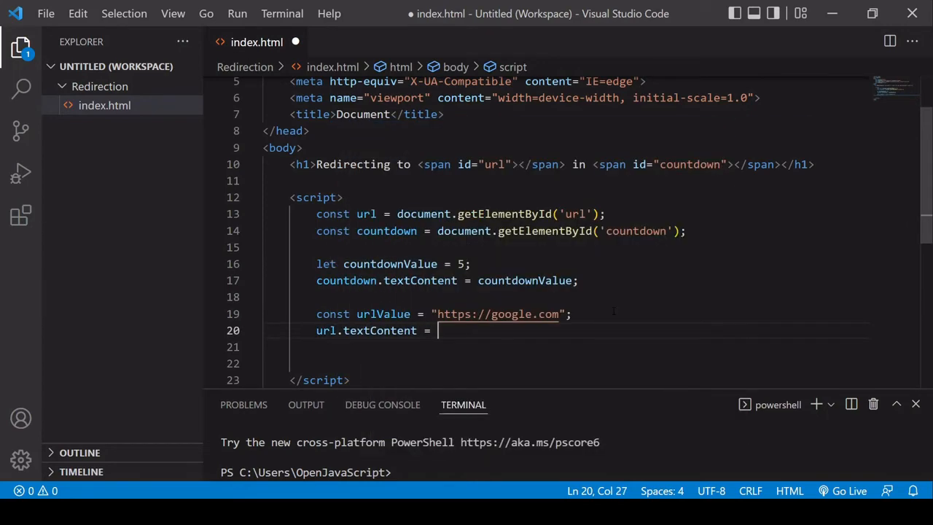
text(urlValue)
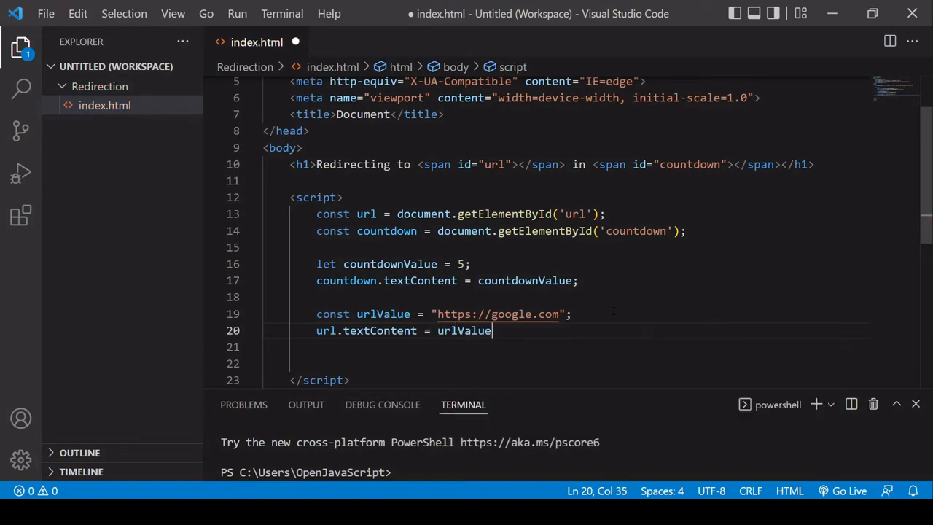
text(;)
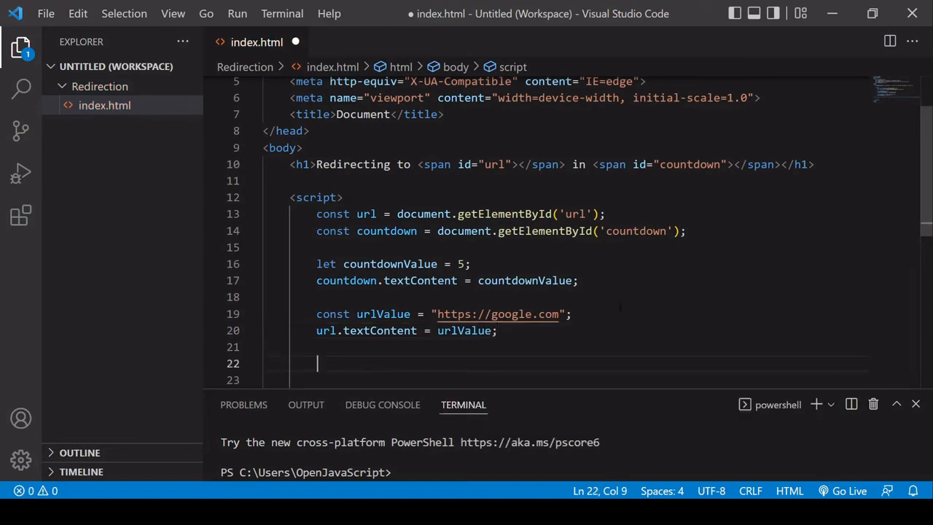
scroll(down, 3)
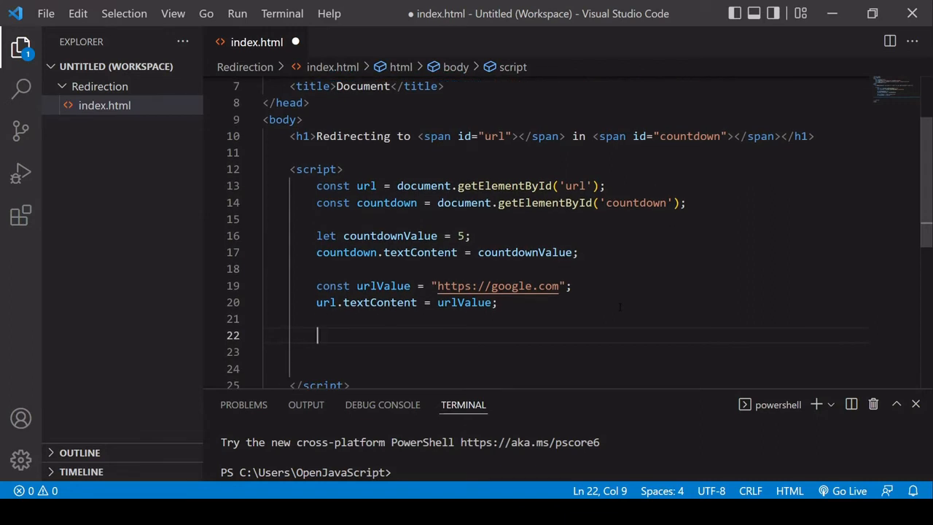
scroll(down, 3)
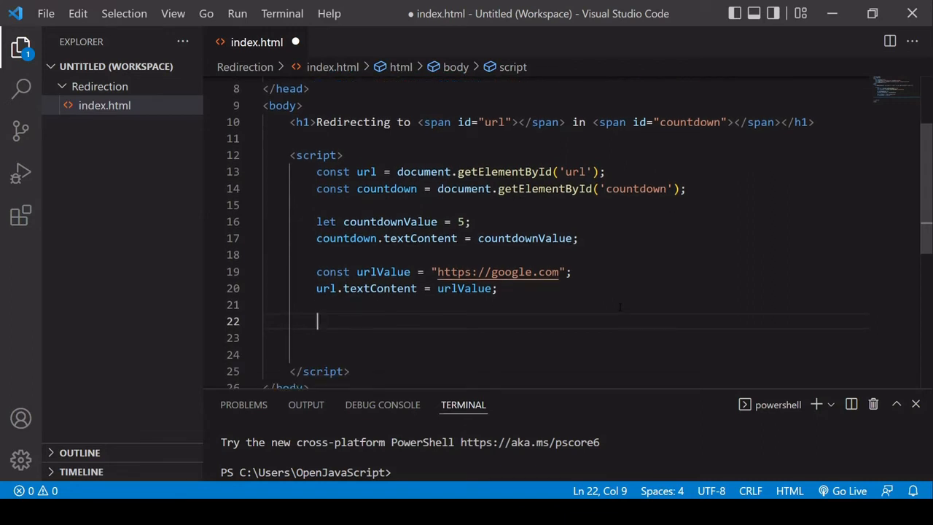
scroll(down, 3)
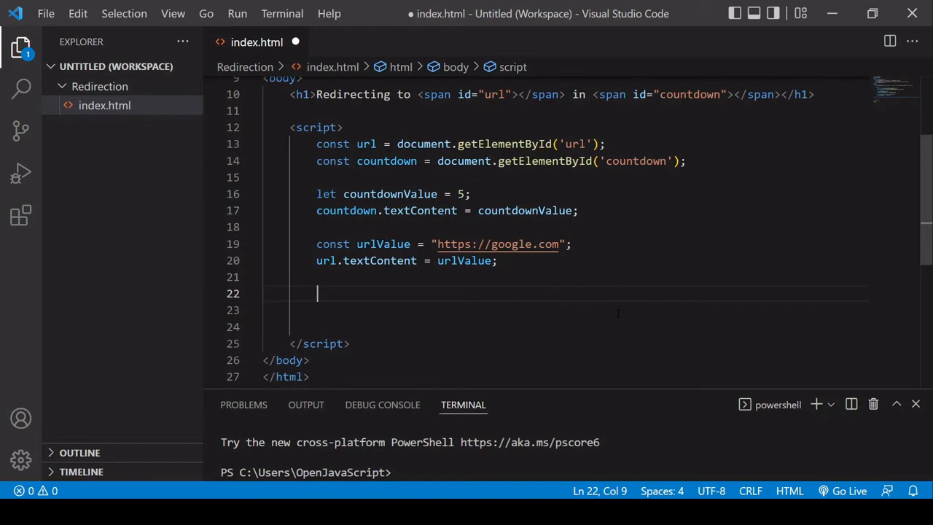
Step: Add a 1000 ms setInterval that decrements countdownValue and updates countdown.textContent
text(setInterval()
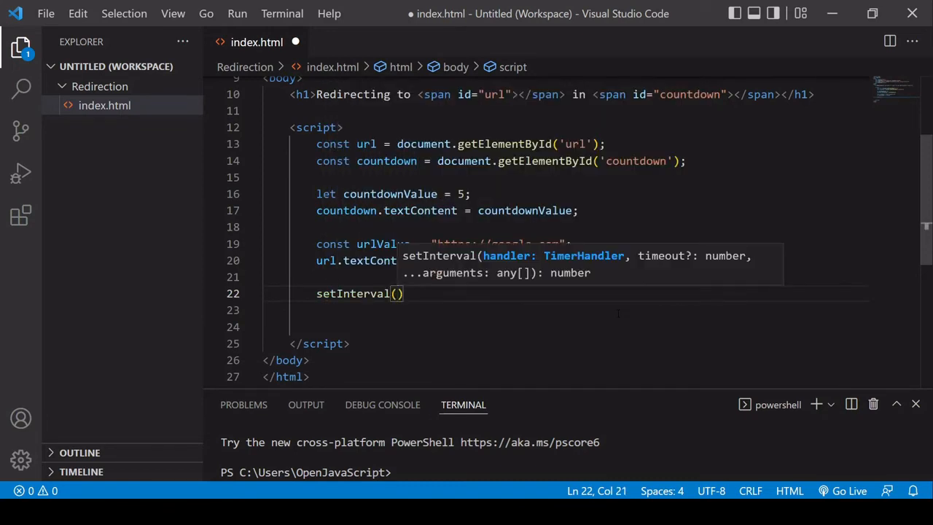
text(function()
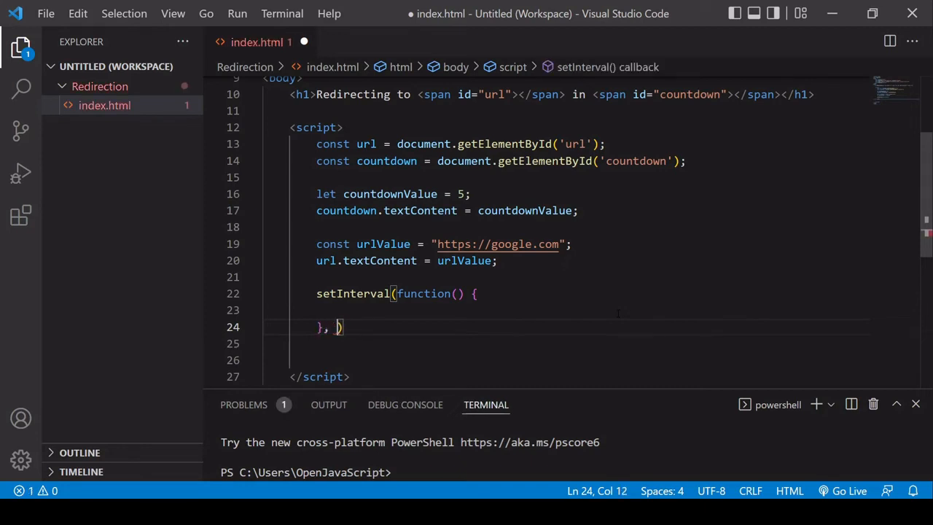
text(1000)
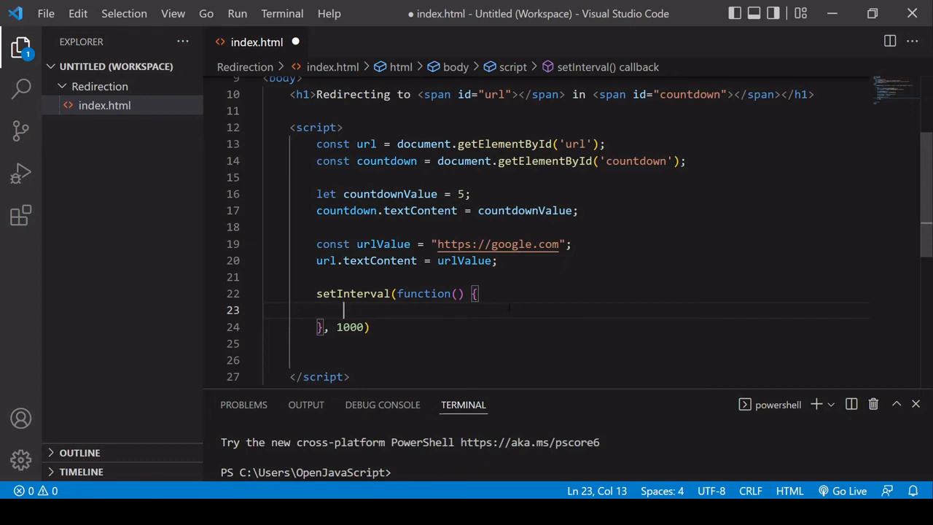
text(count)
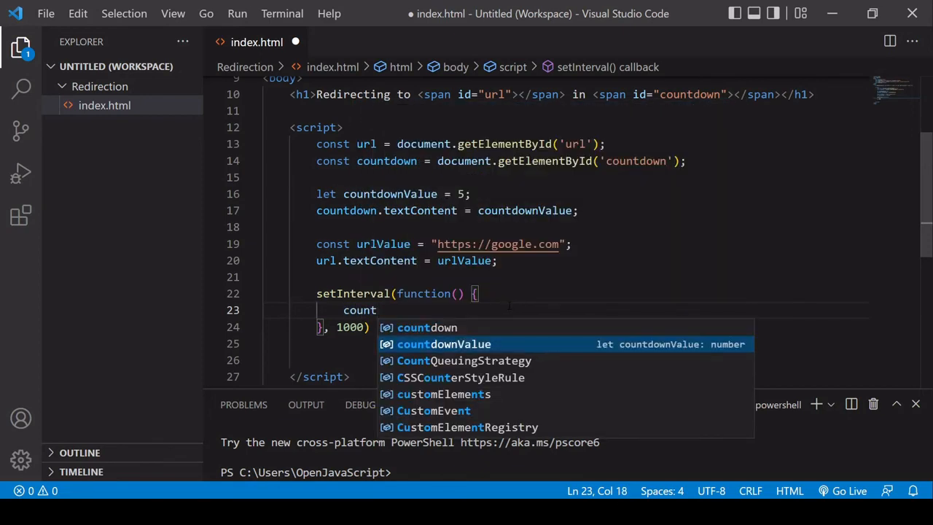
key(Tab)
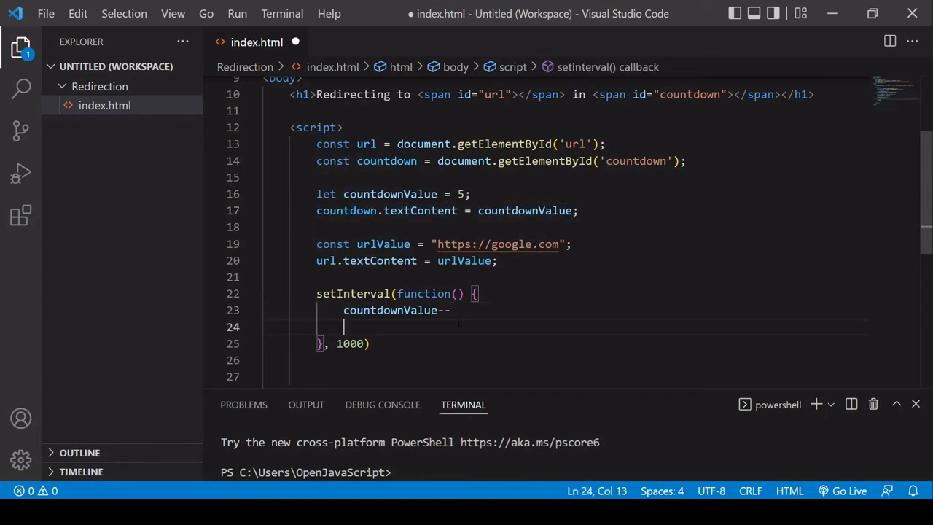
text(countdown.textContent = countdownValue;)
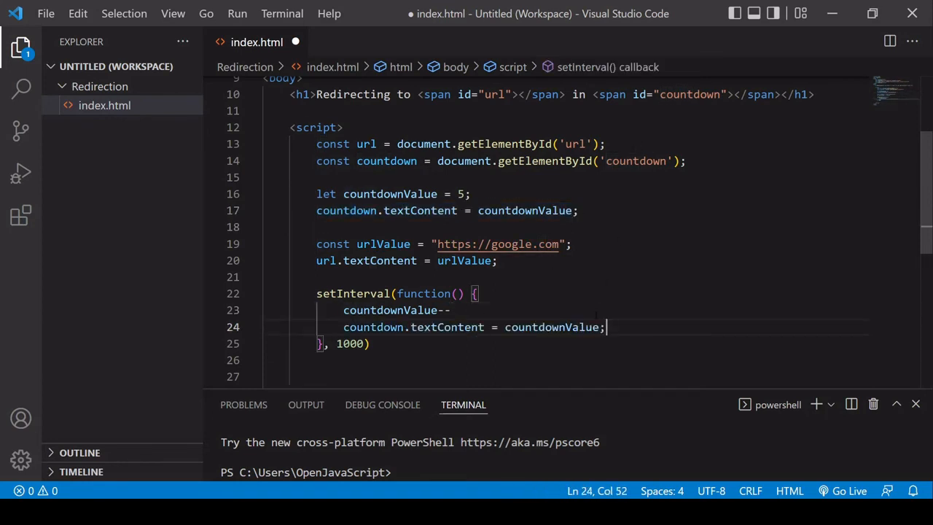
scroll(down, 3)
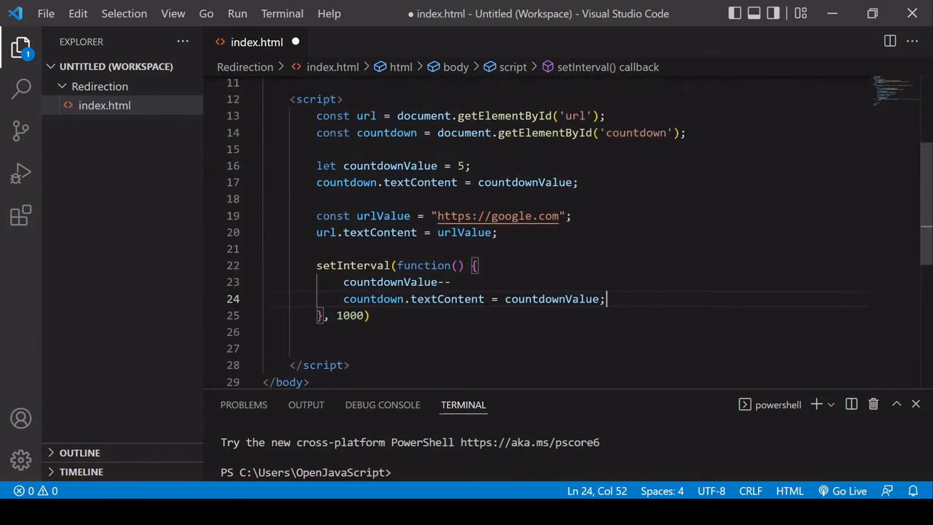
text(;)
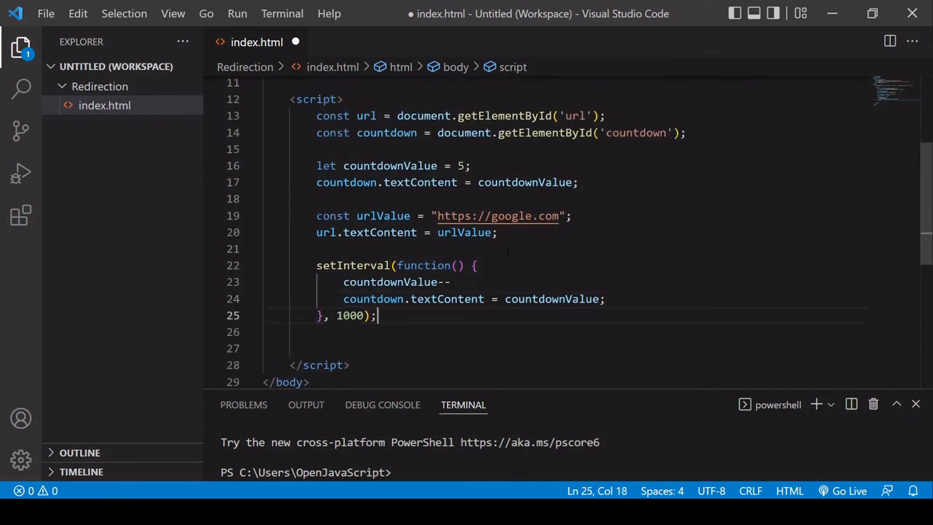
scroll(down, 3)
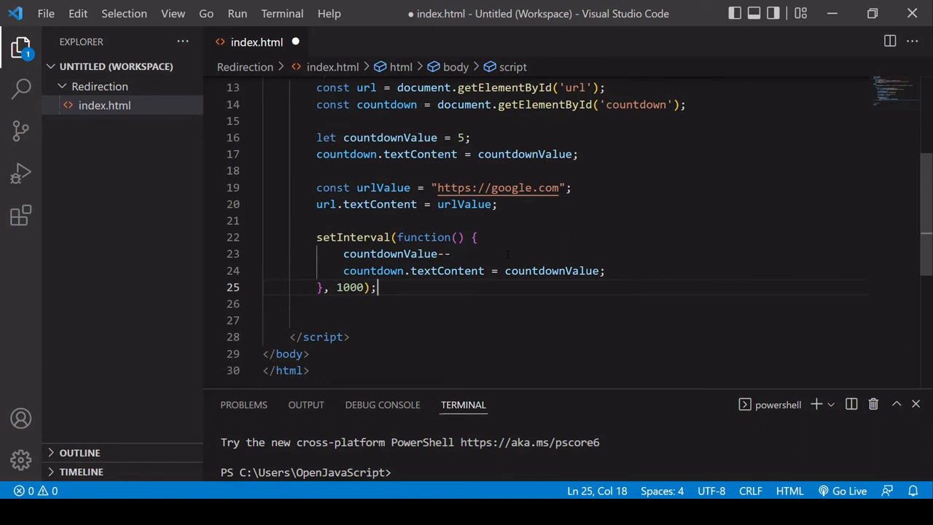
Step: Start a setTimeout with an anonymous function and a 5*1000 ms delay
text(setT)
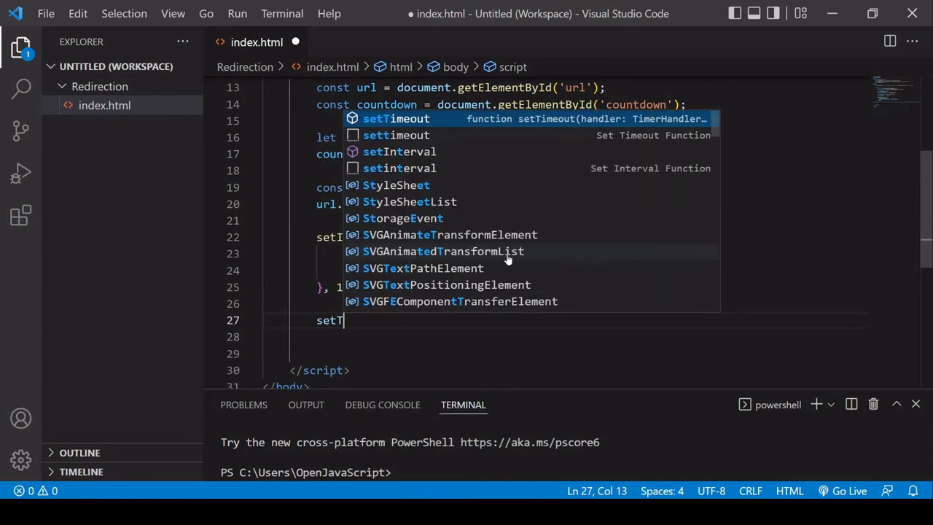
key(Tab)
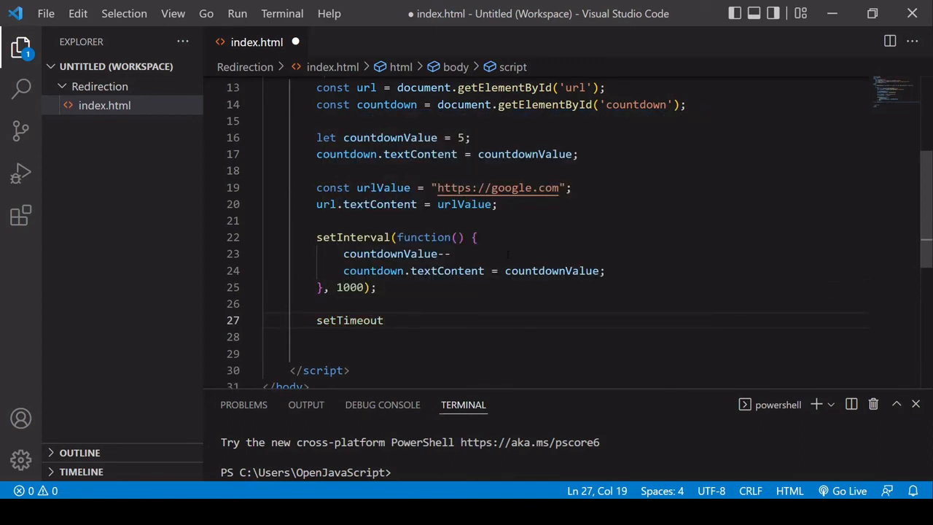
text(()
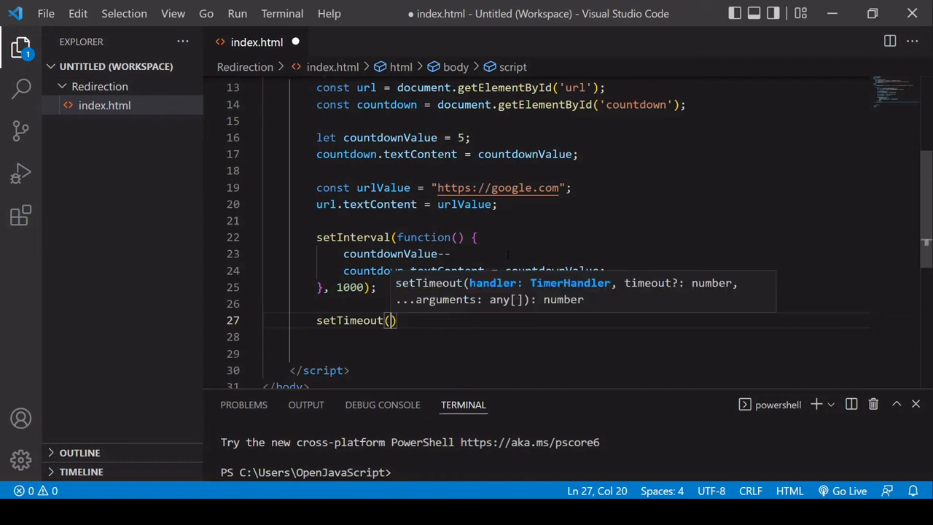
text(function()
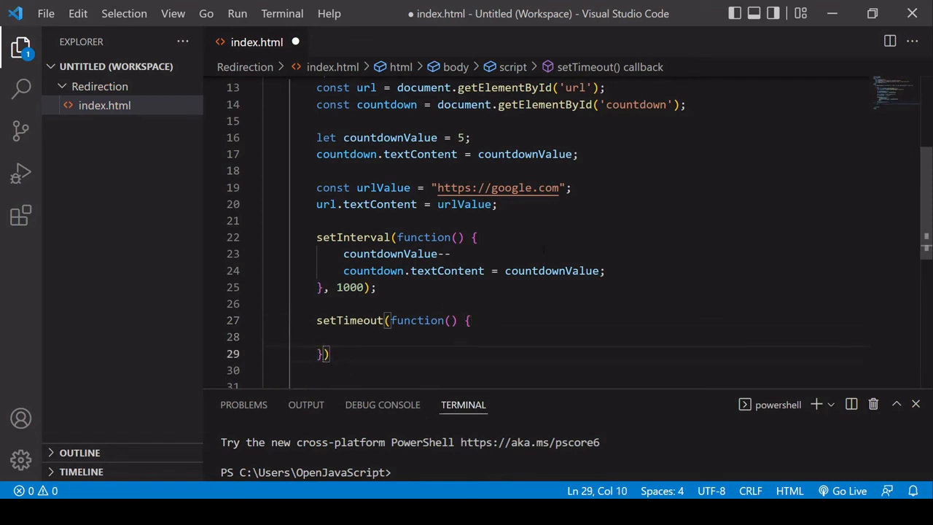
text(,)
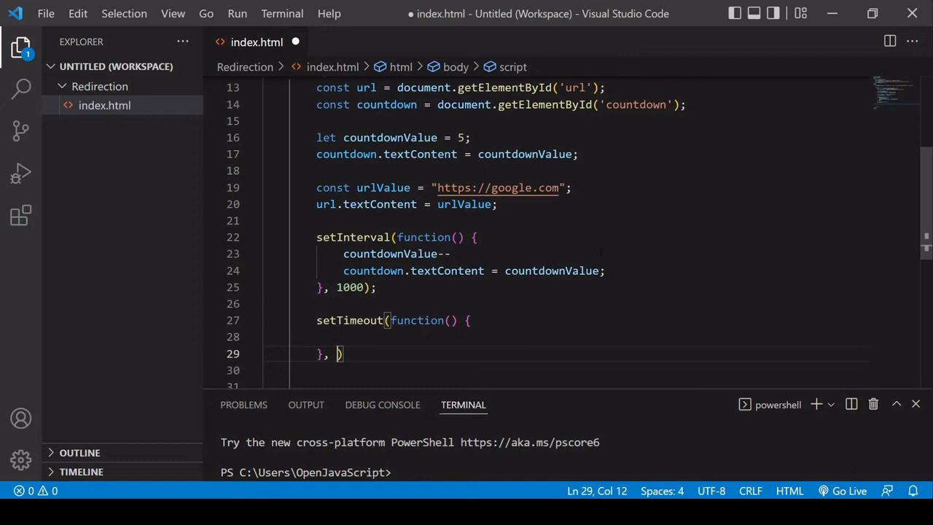
text(5)
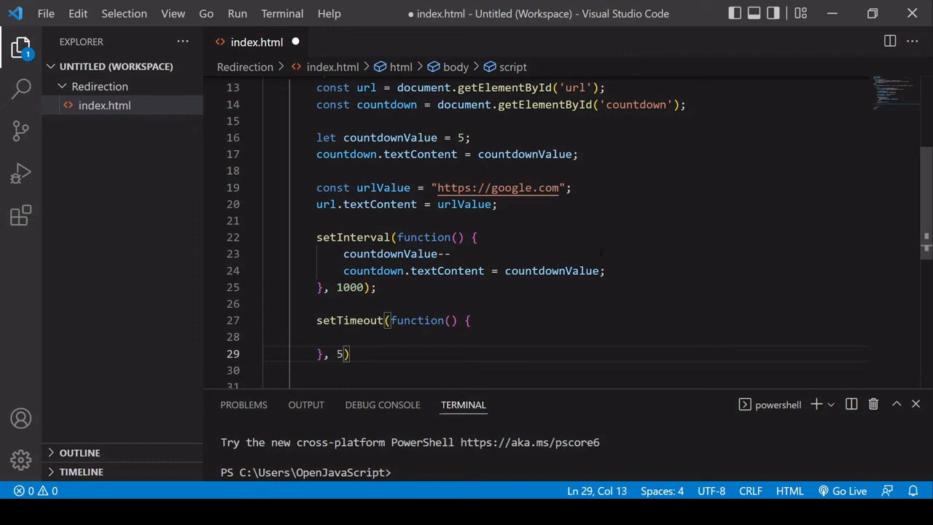
text(*1000)
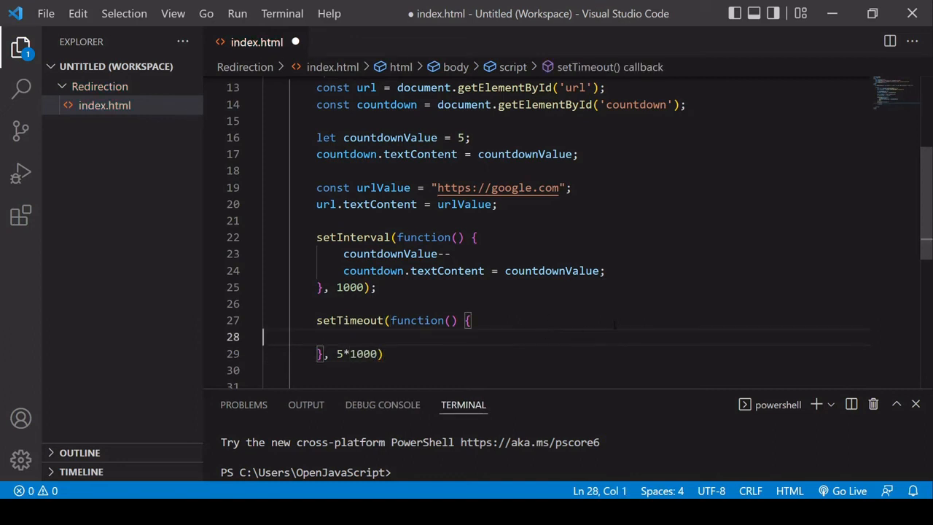
Step: Call window.location.replace(urlValue) inside the timeout callback
text(window.location-)
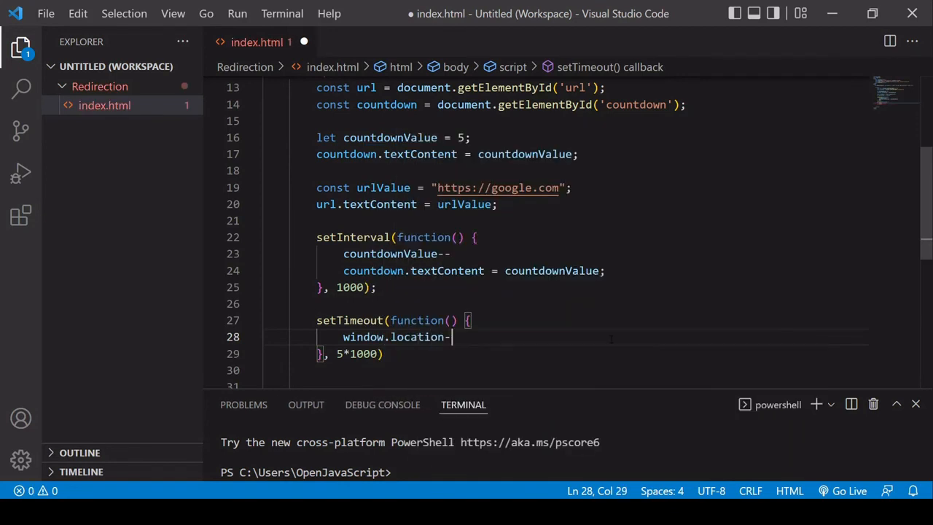
text(replace()
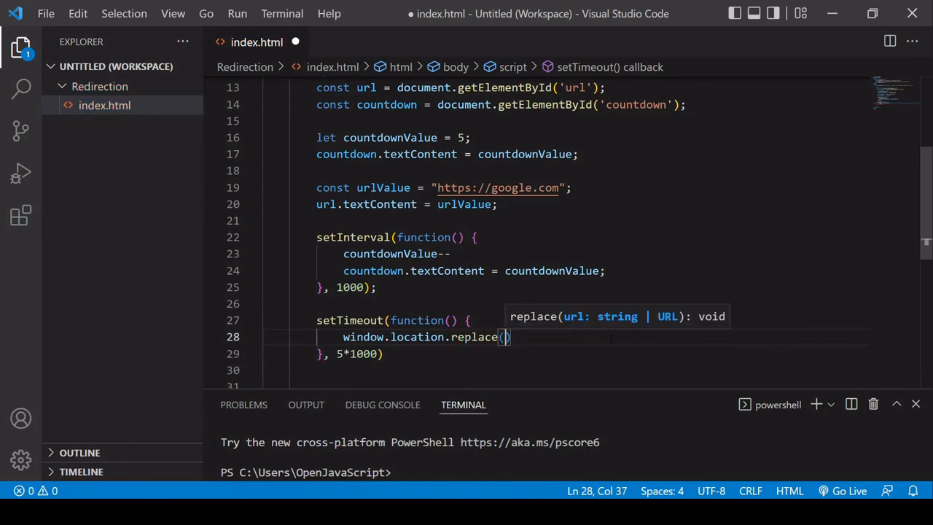
text();)
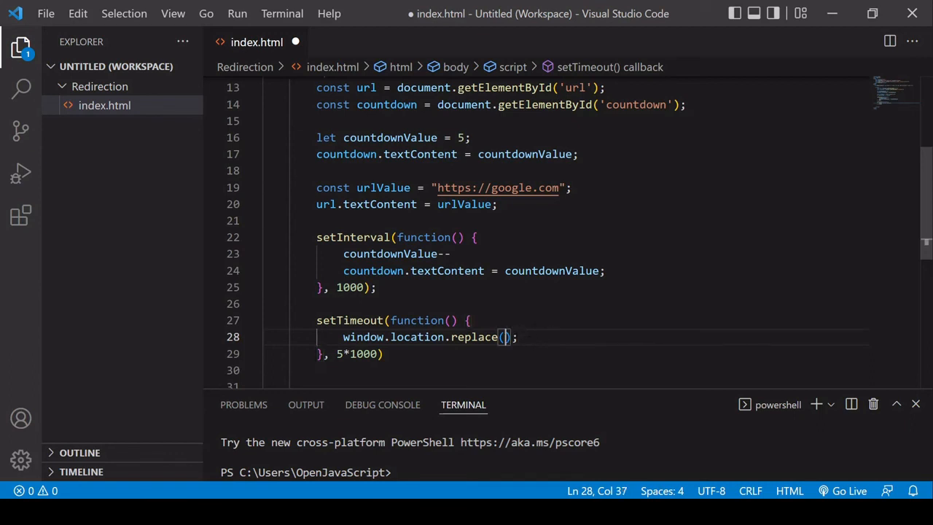
text(urlValue)
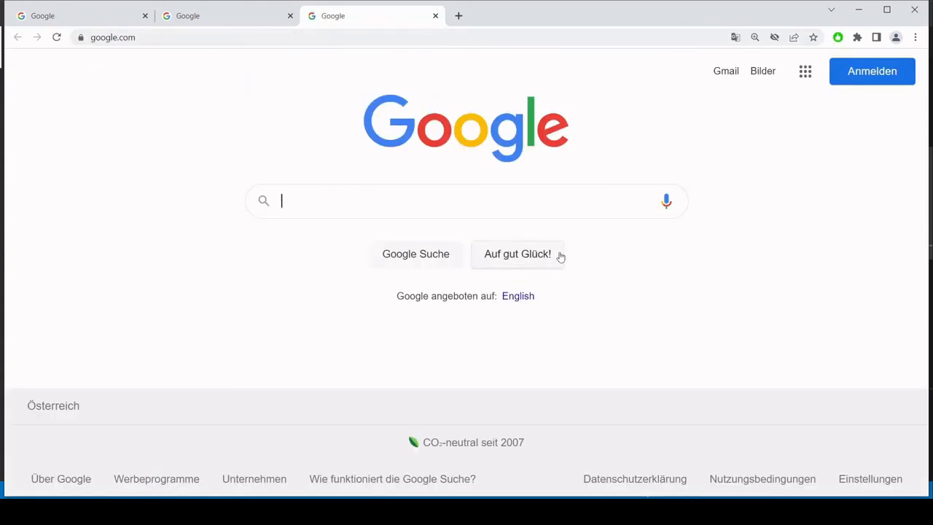
mouse_move(622, 324)
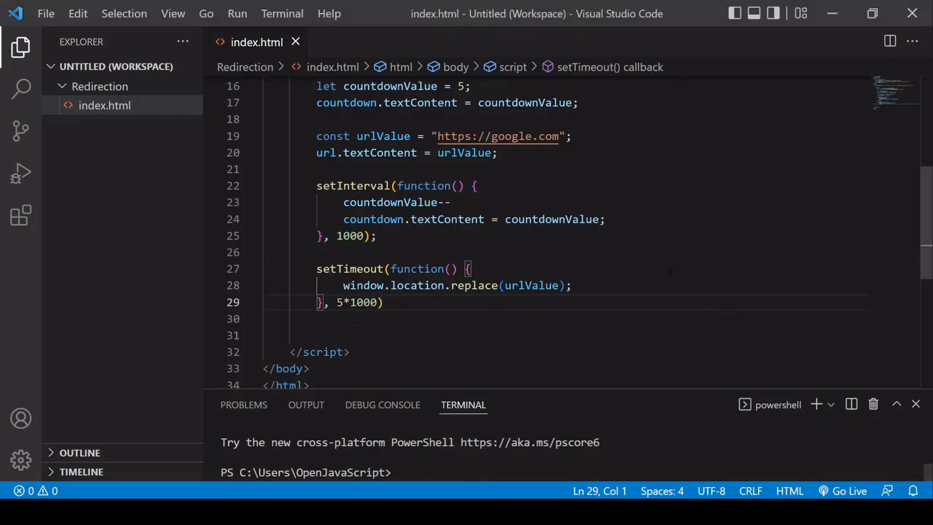
scroll(up, 3)
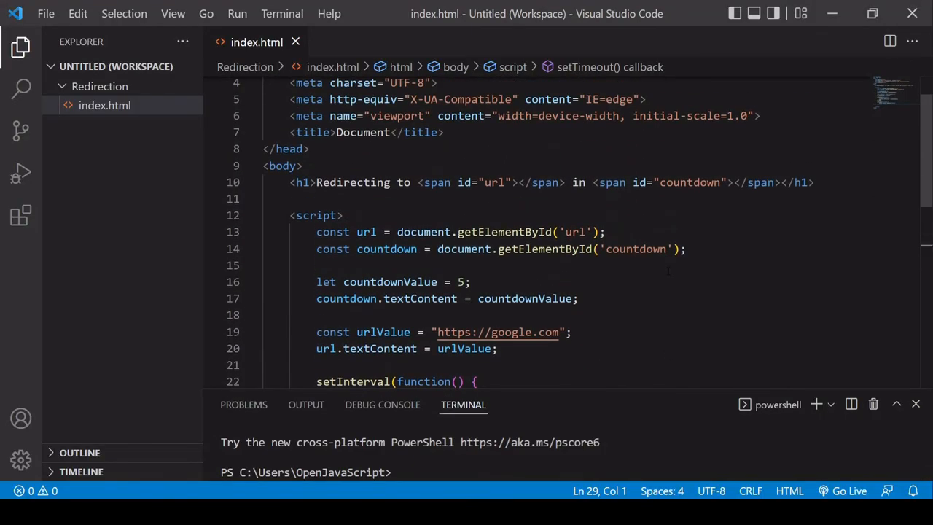
mouse_move(661, 273)
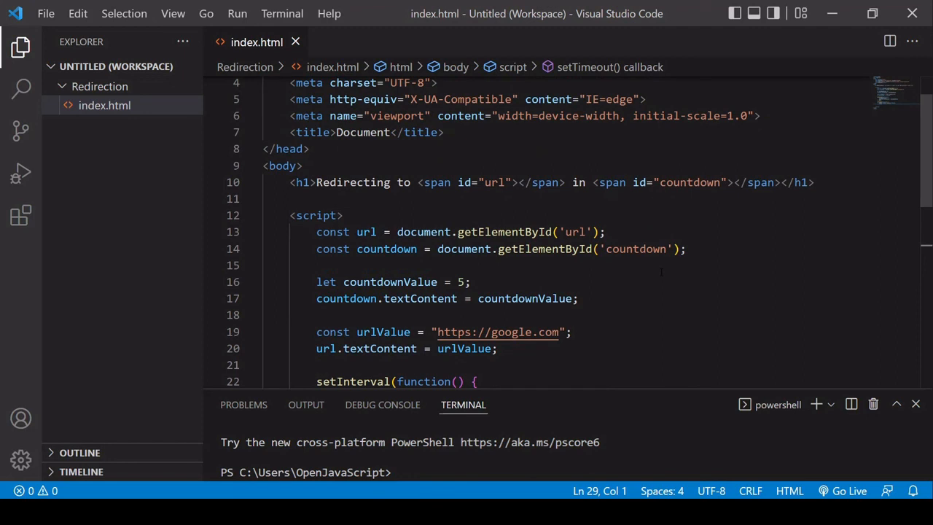
scroll(down, 3)
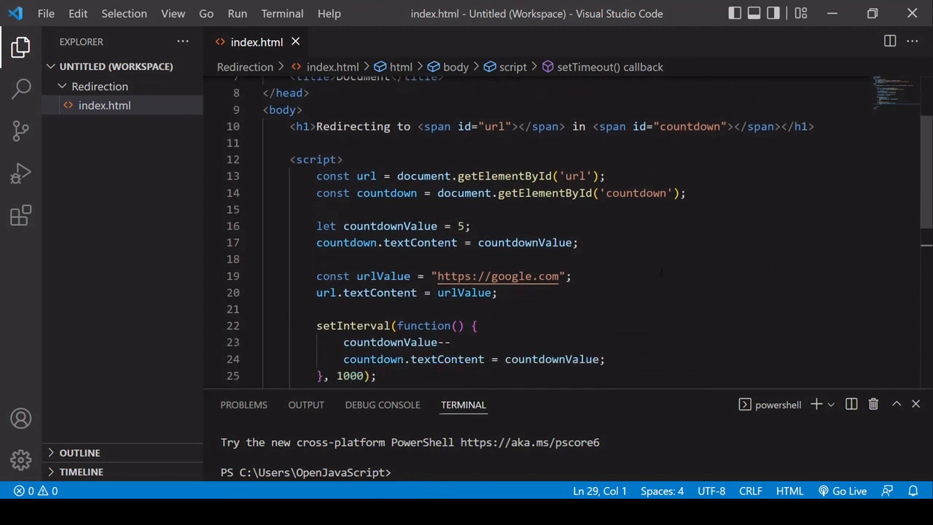